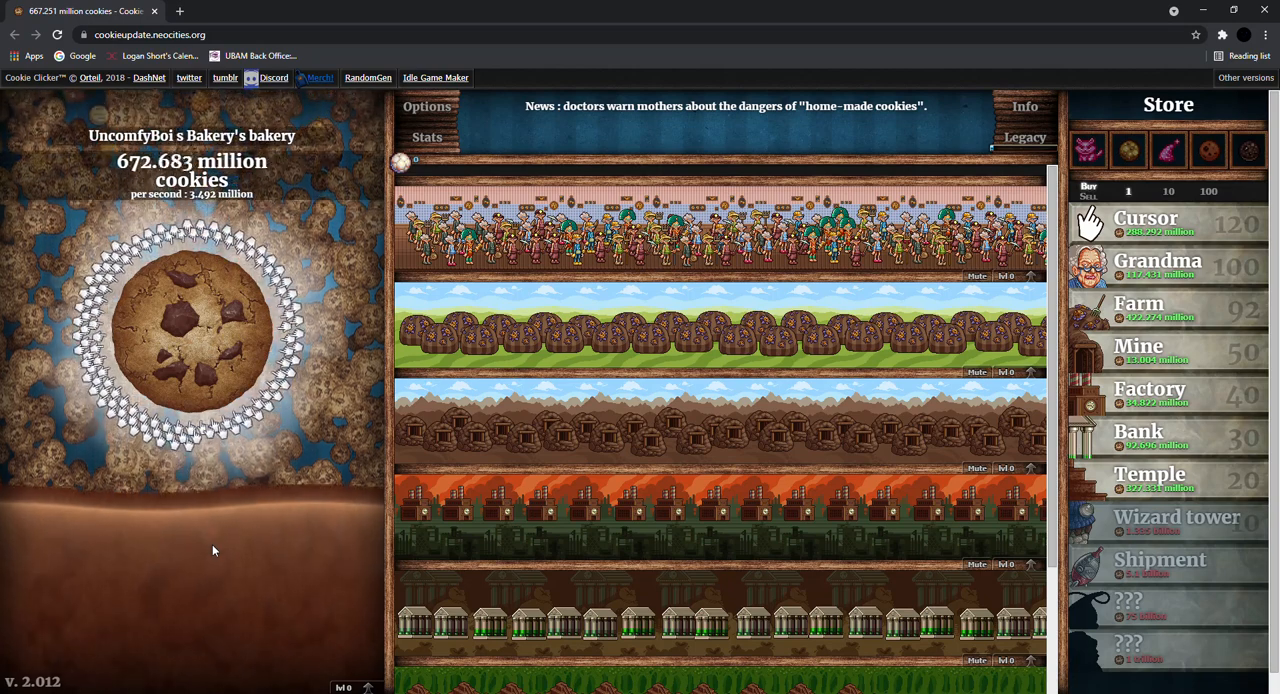
Click the big cookie, pausing on the Kitten workers upgrade, to reach about 757 million cookies
click(191, 330)
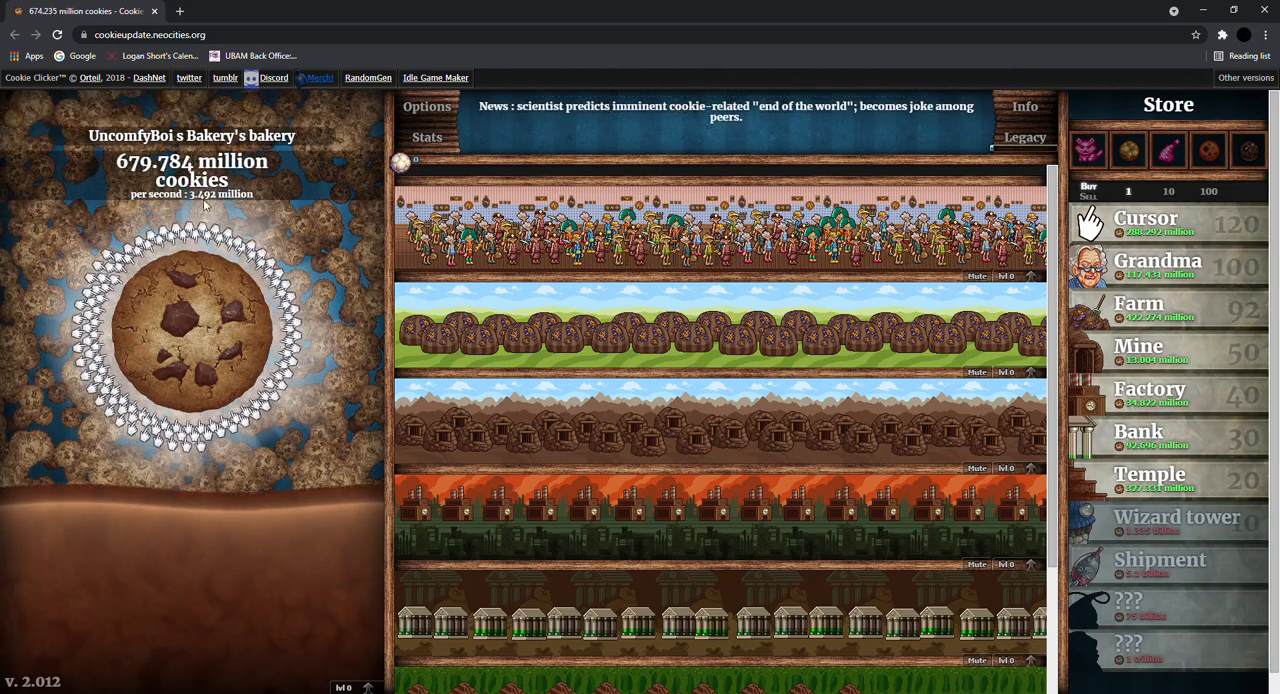
click(192, 330)
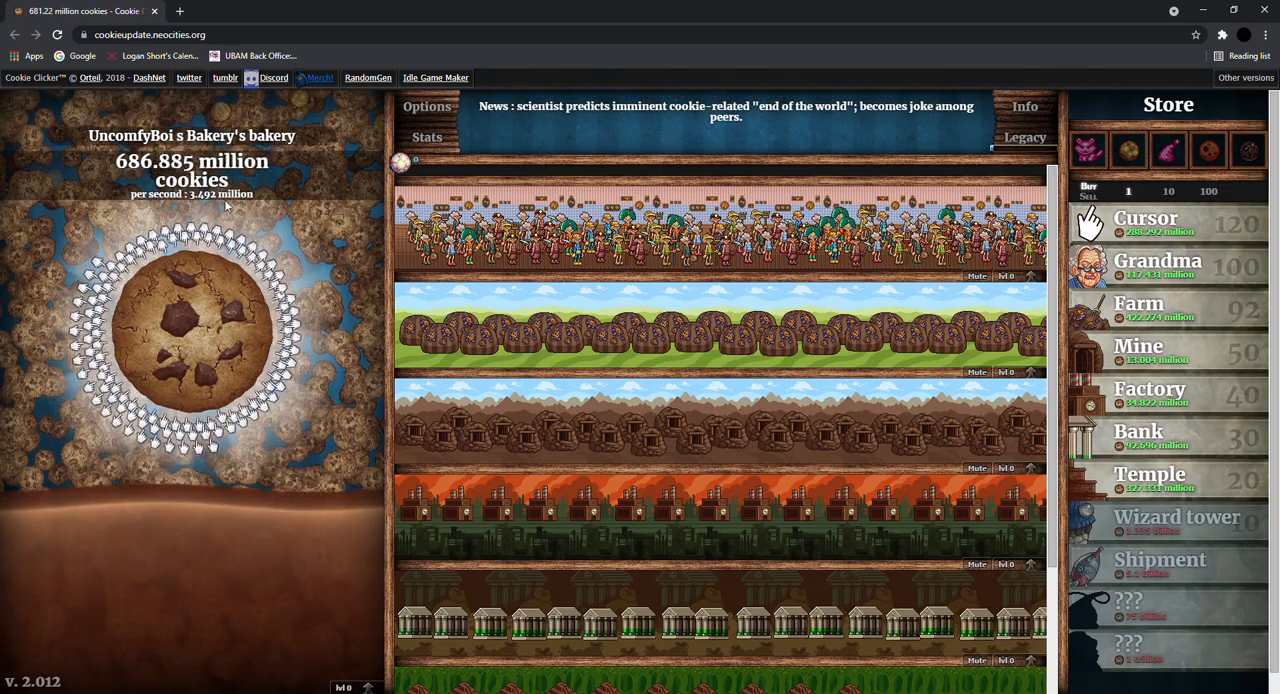
click(192, 330)
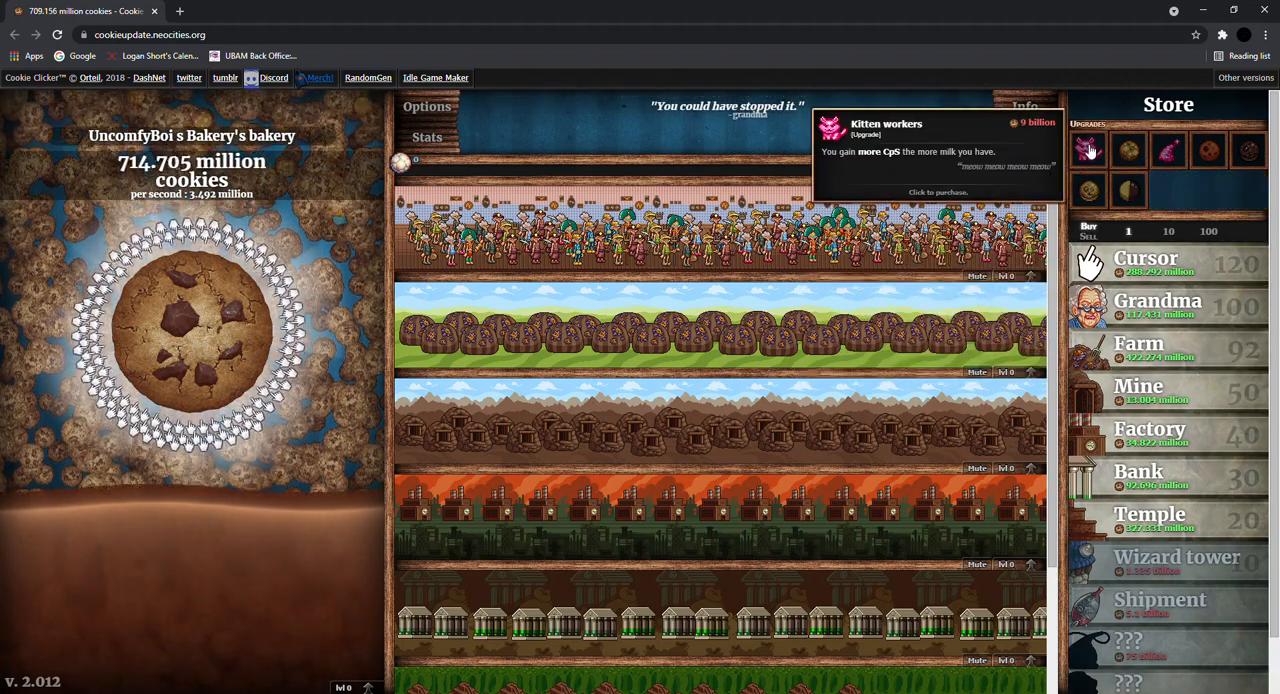
click(1088, 150)
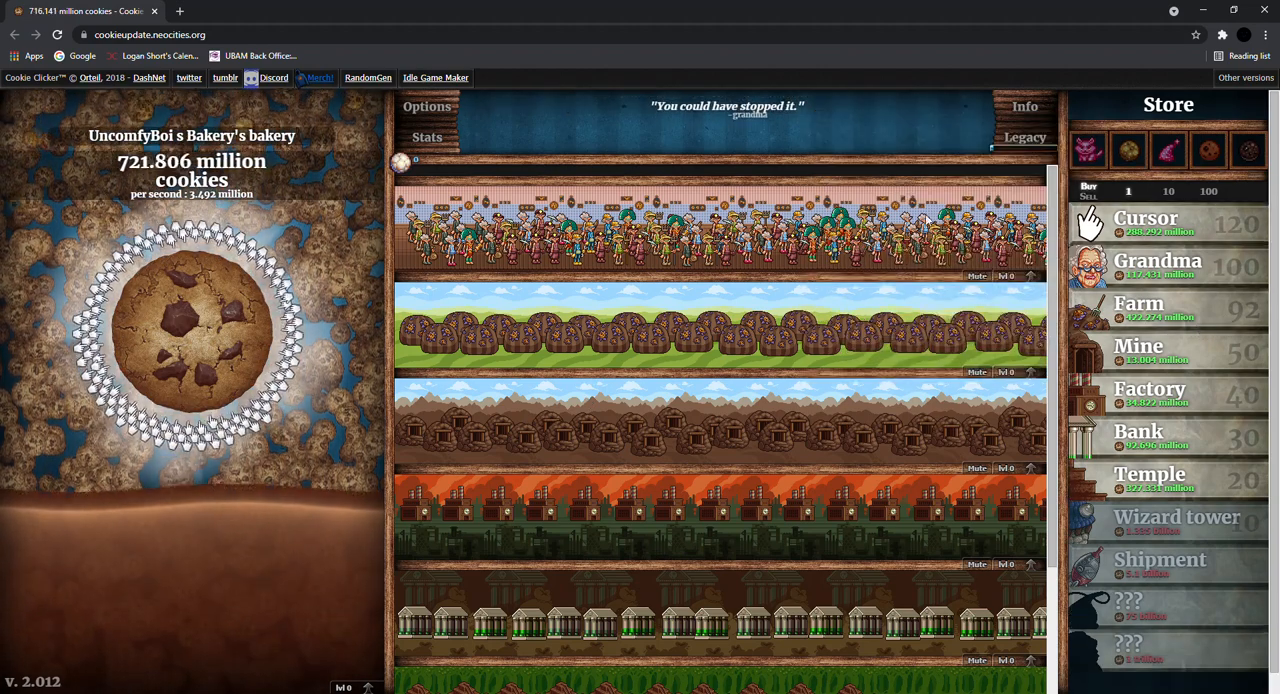
click(191, 320)
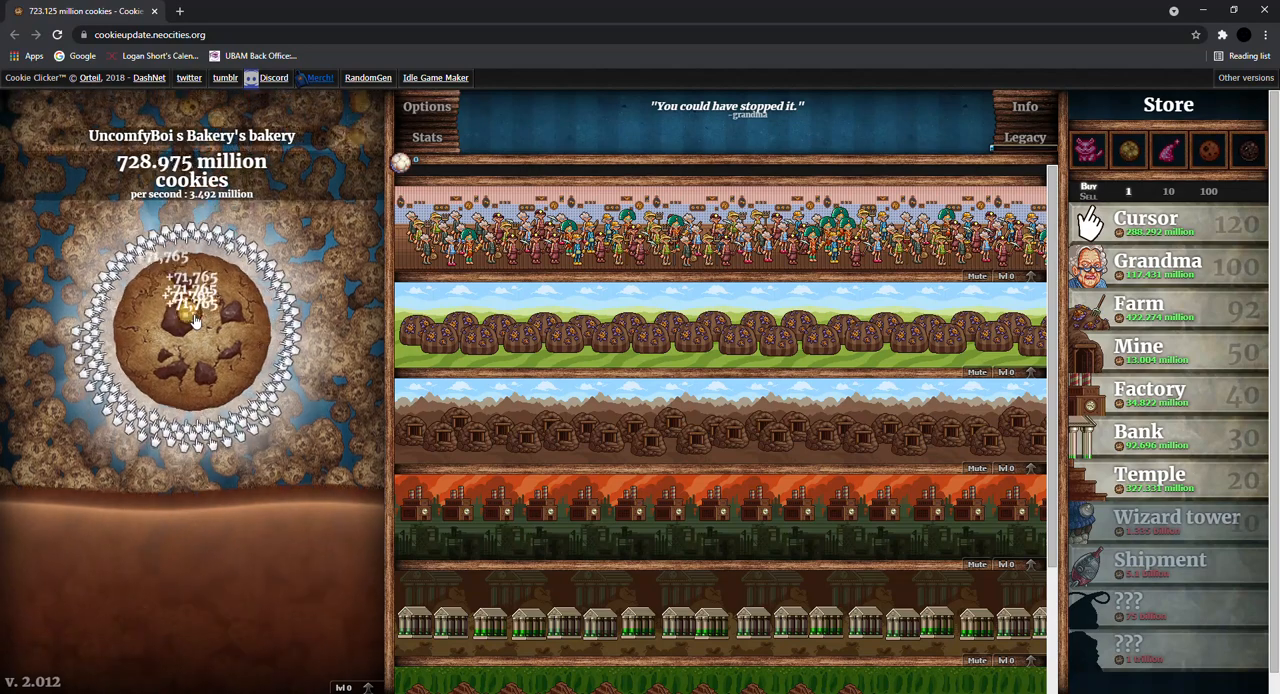
click(191, 330)
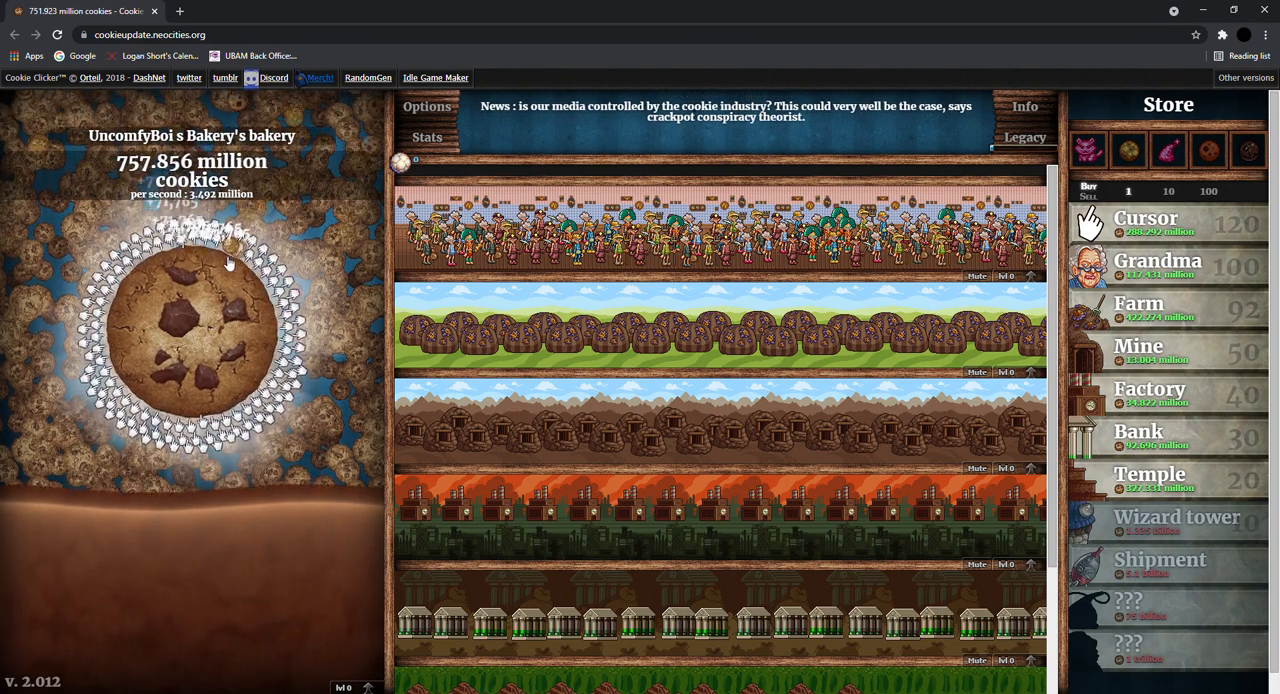
click(192, 330)
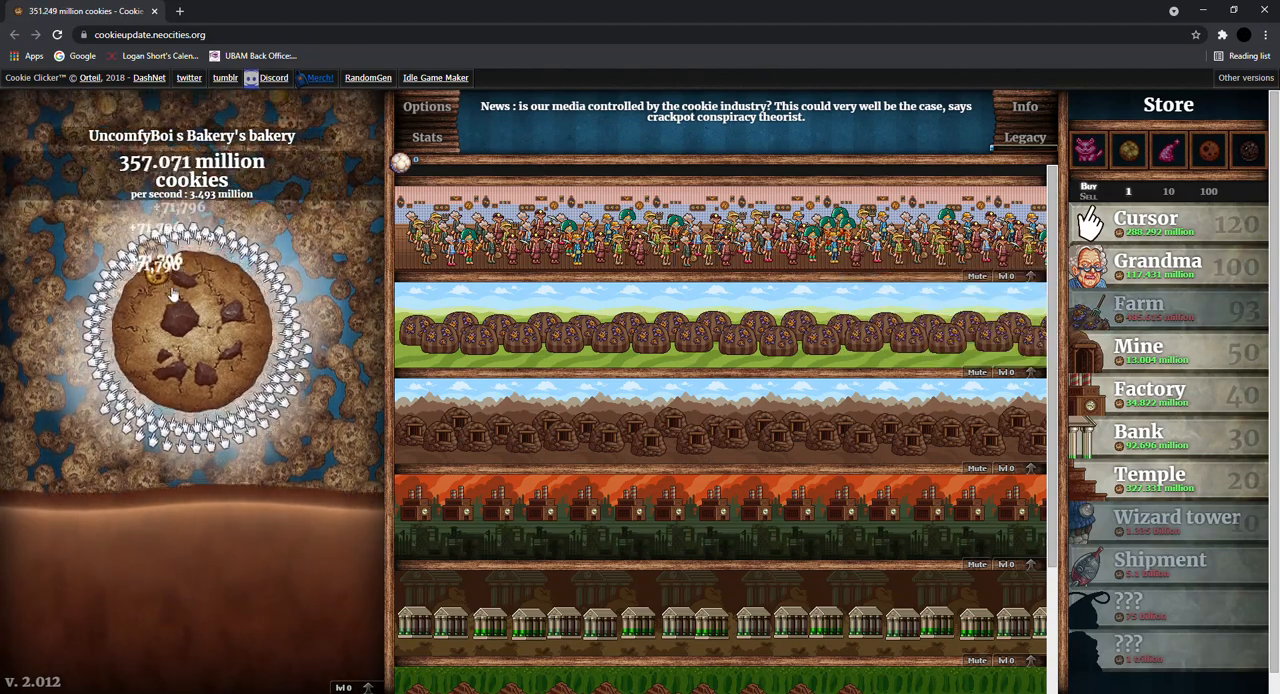
Click the big cookie until Clickolympics unlocks and the stock nears 483 million
click(190, 330)
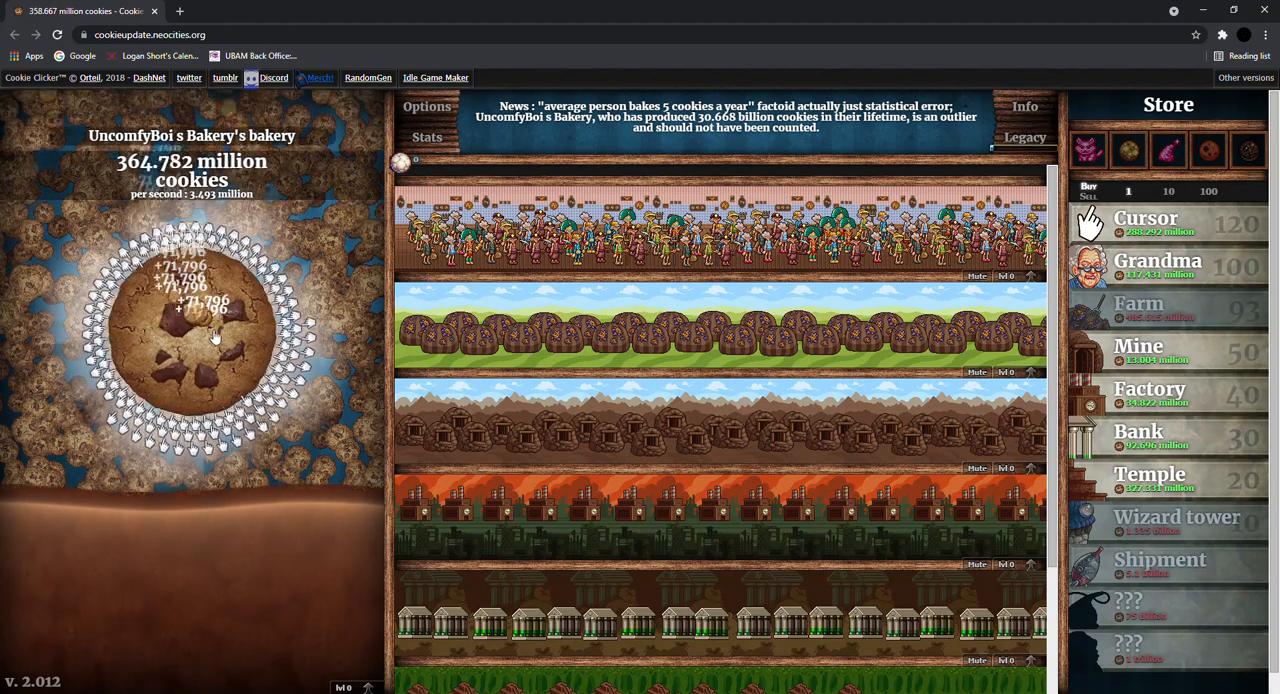
click(195, 330)
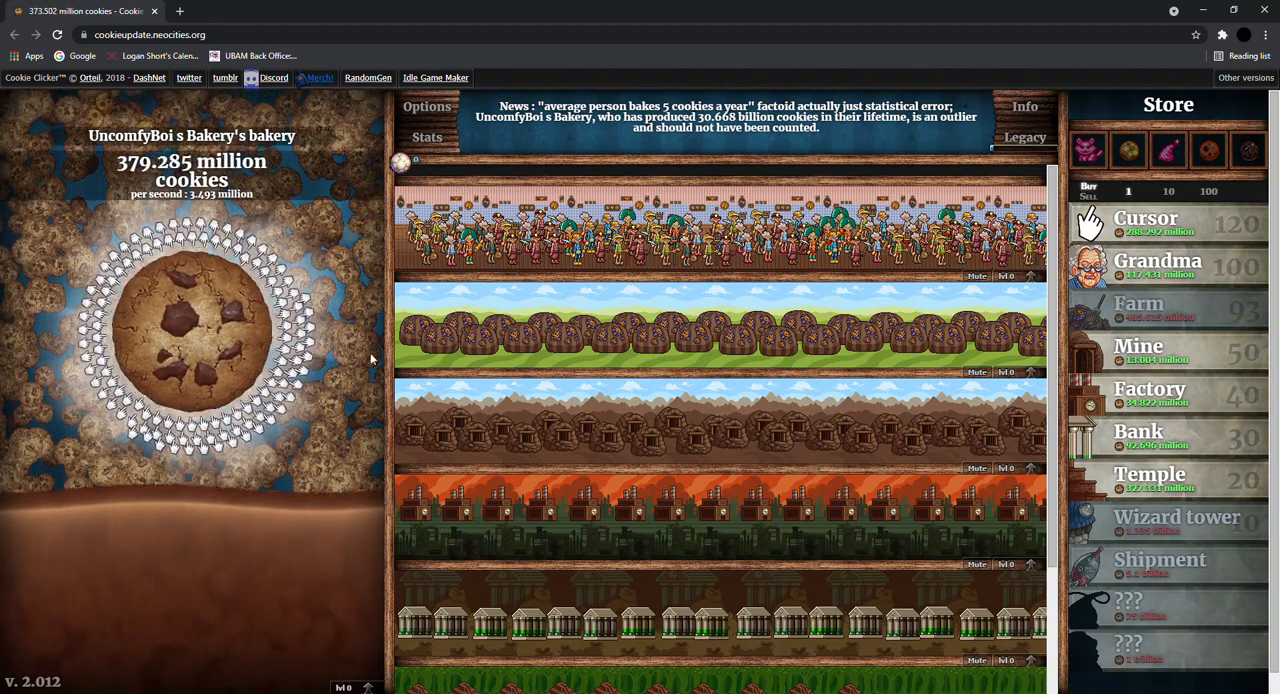
click(200, 320)
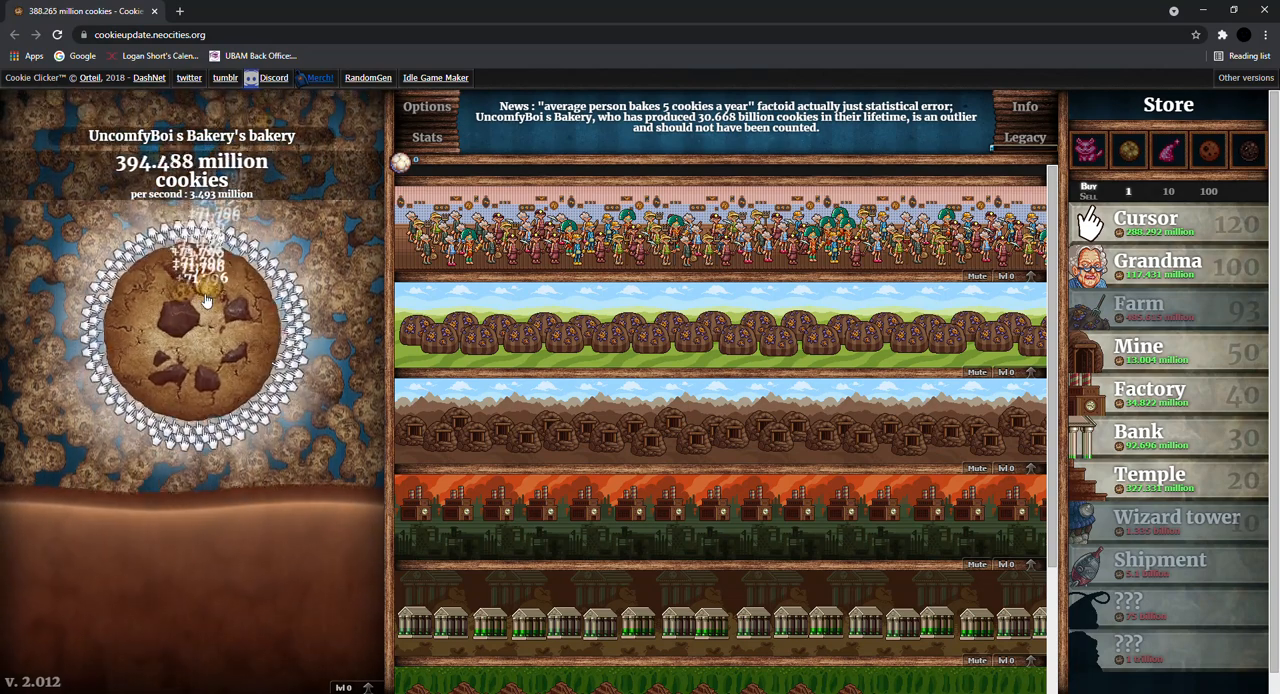
click(192, 320)
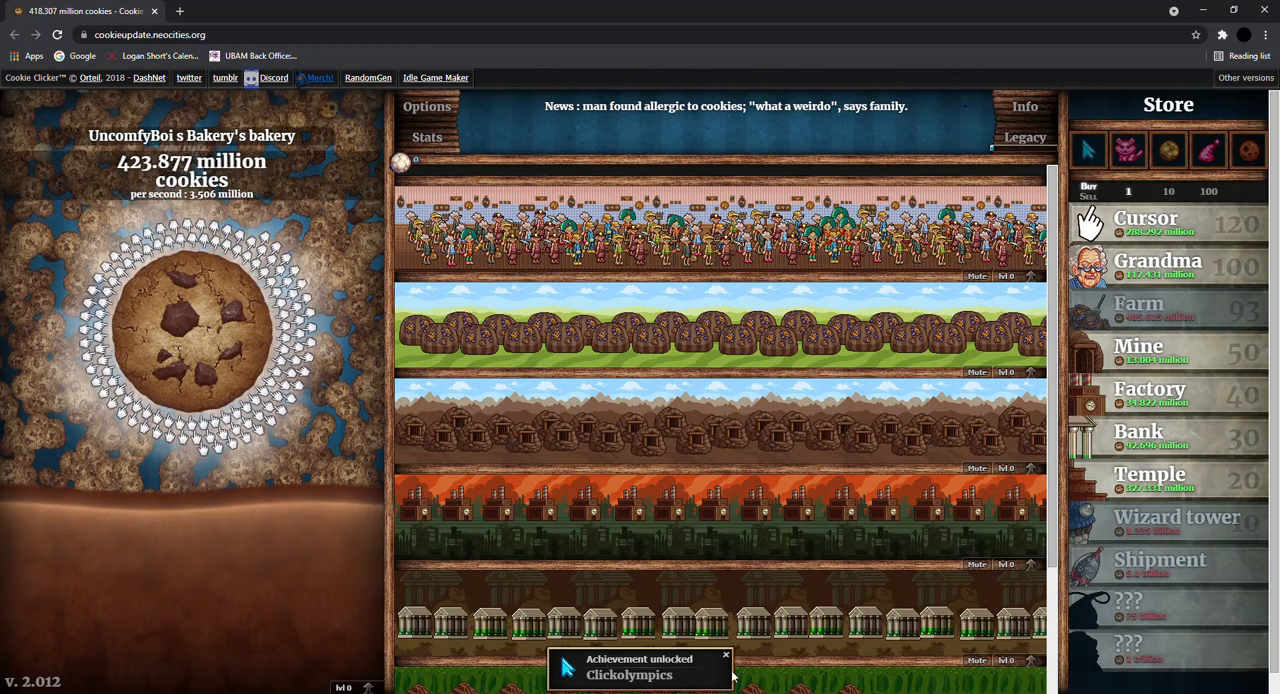
click(191, 330)
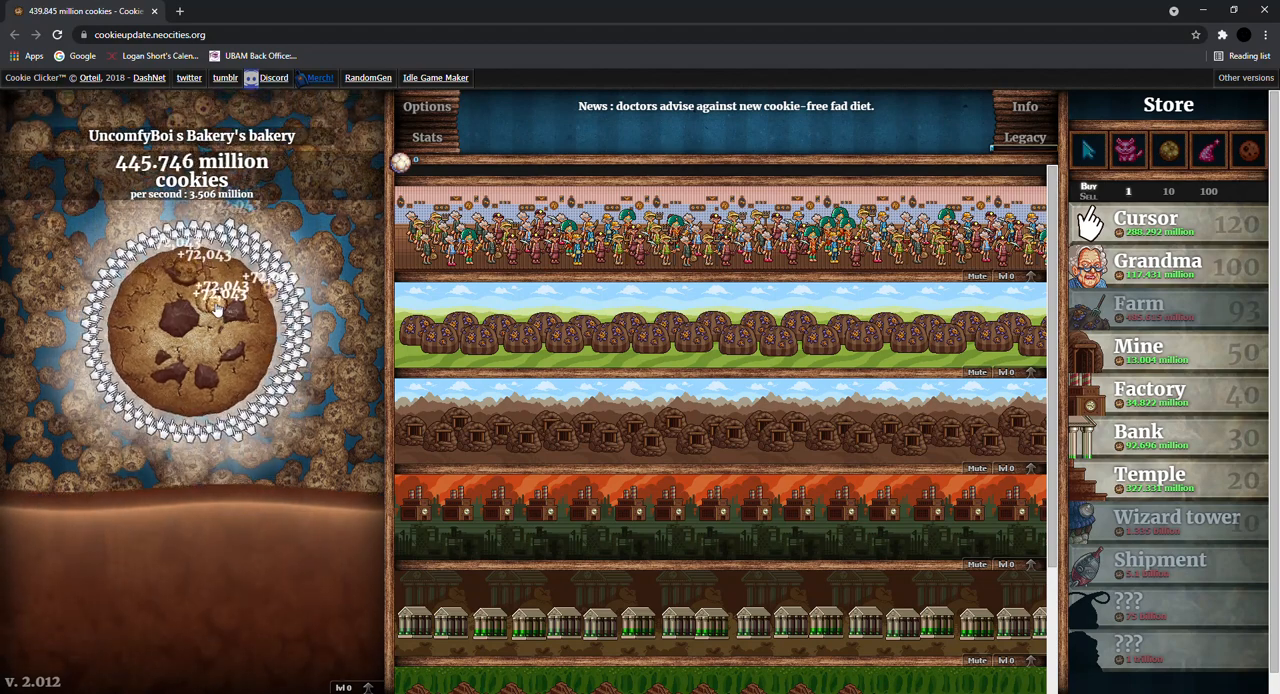
click(192, 330)
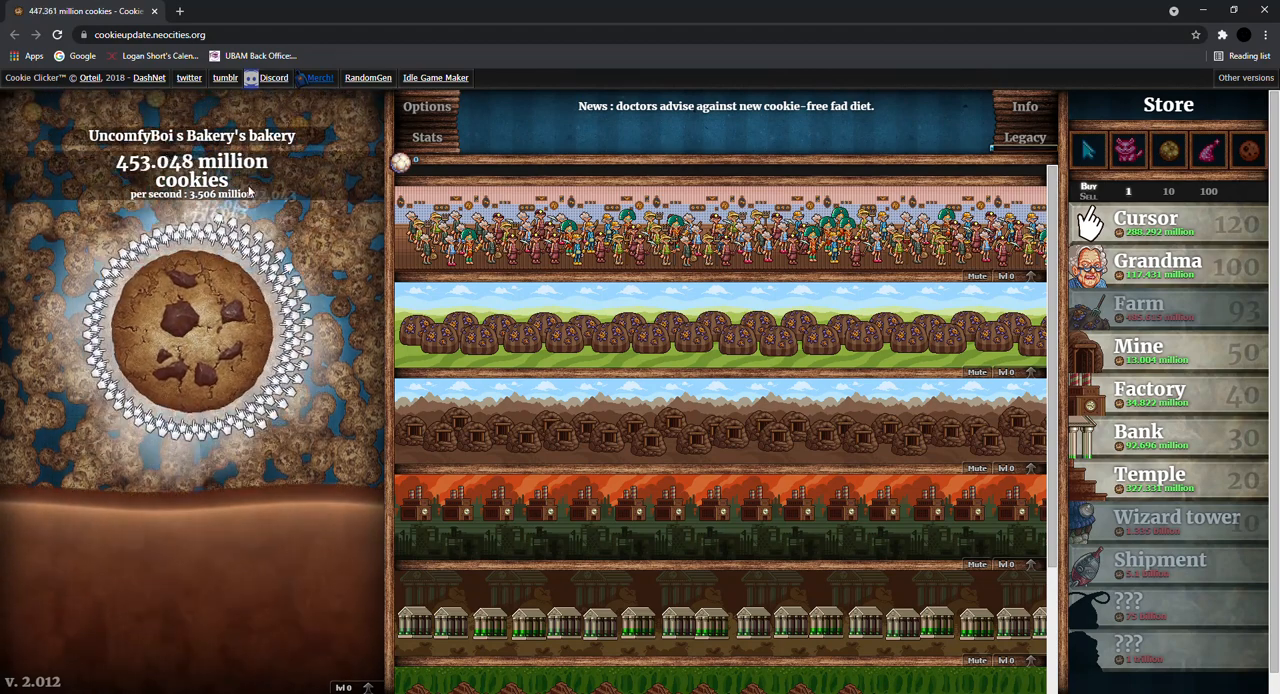
click(190, 325)
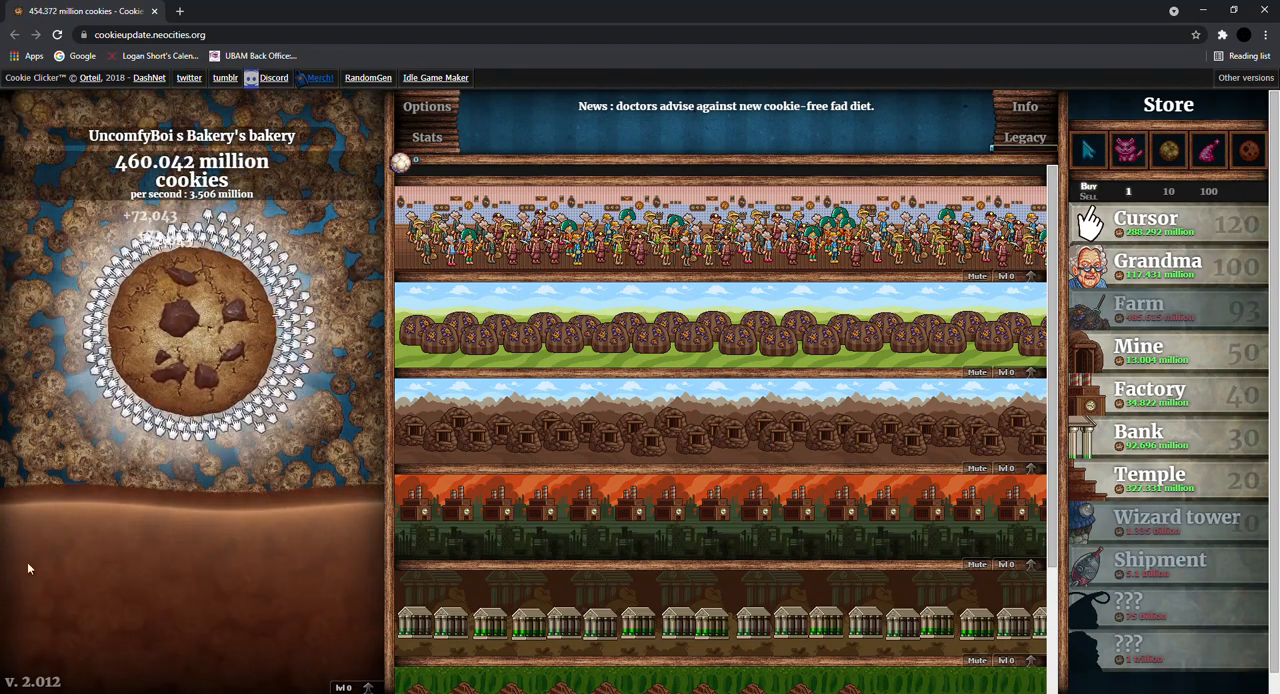
click(191, 330)
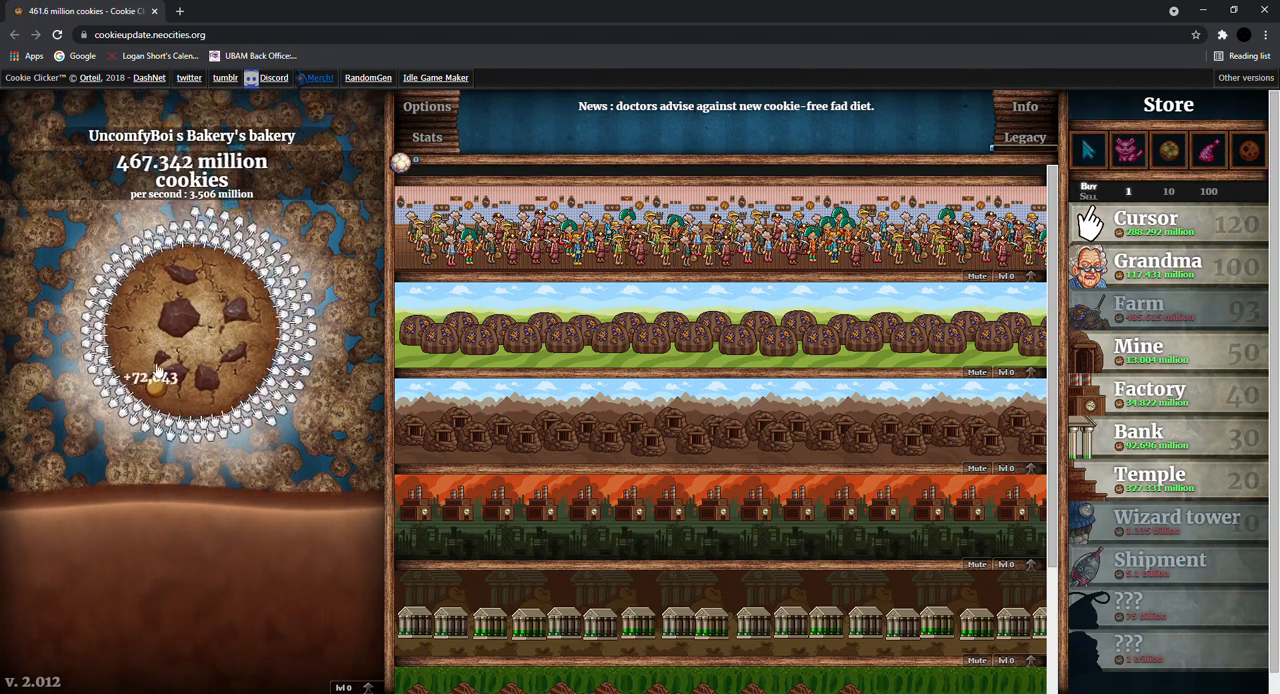
click(191, 320)
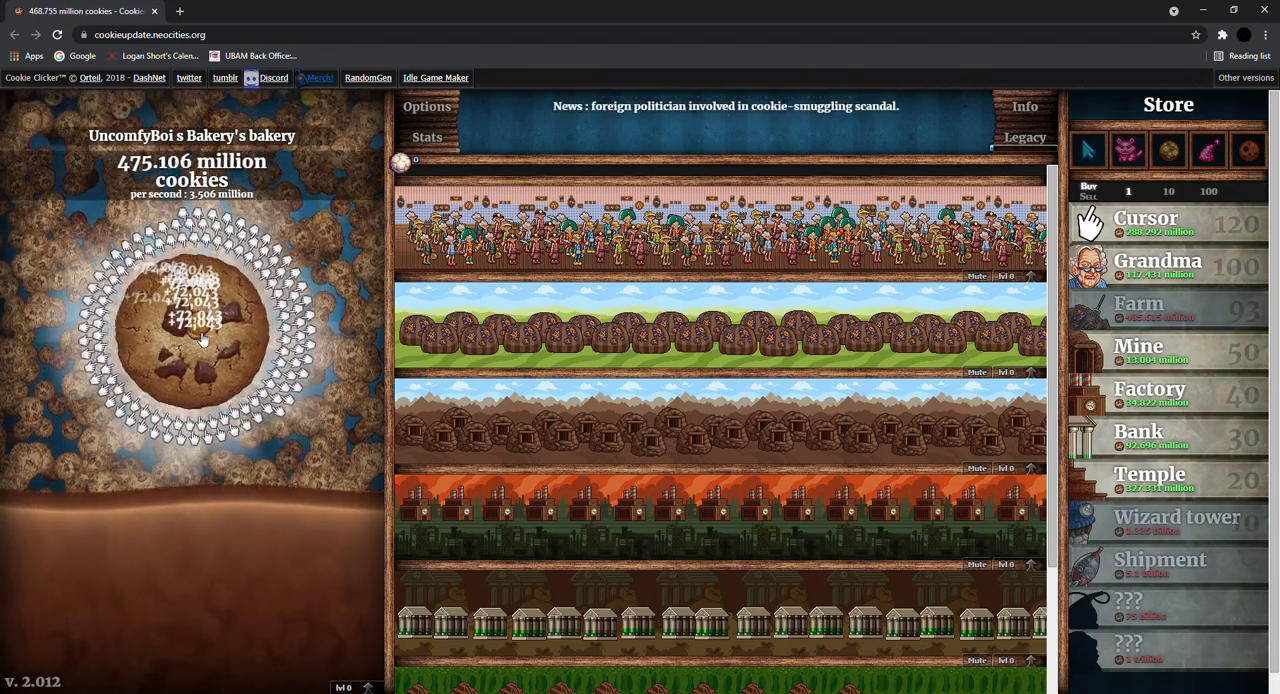
click(192, 330)
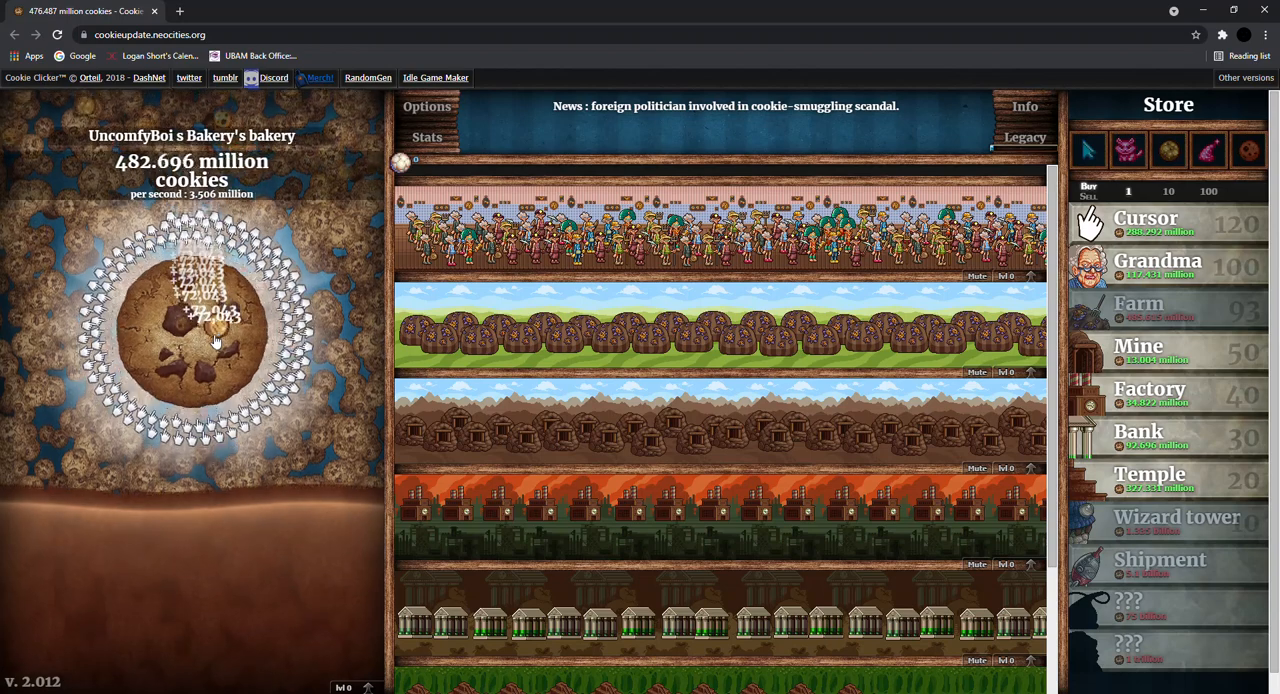
Buy a 94th Farm, then click the big cookie back up to about 64 million cookies
click(1150, 310)
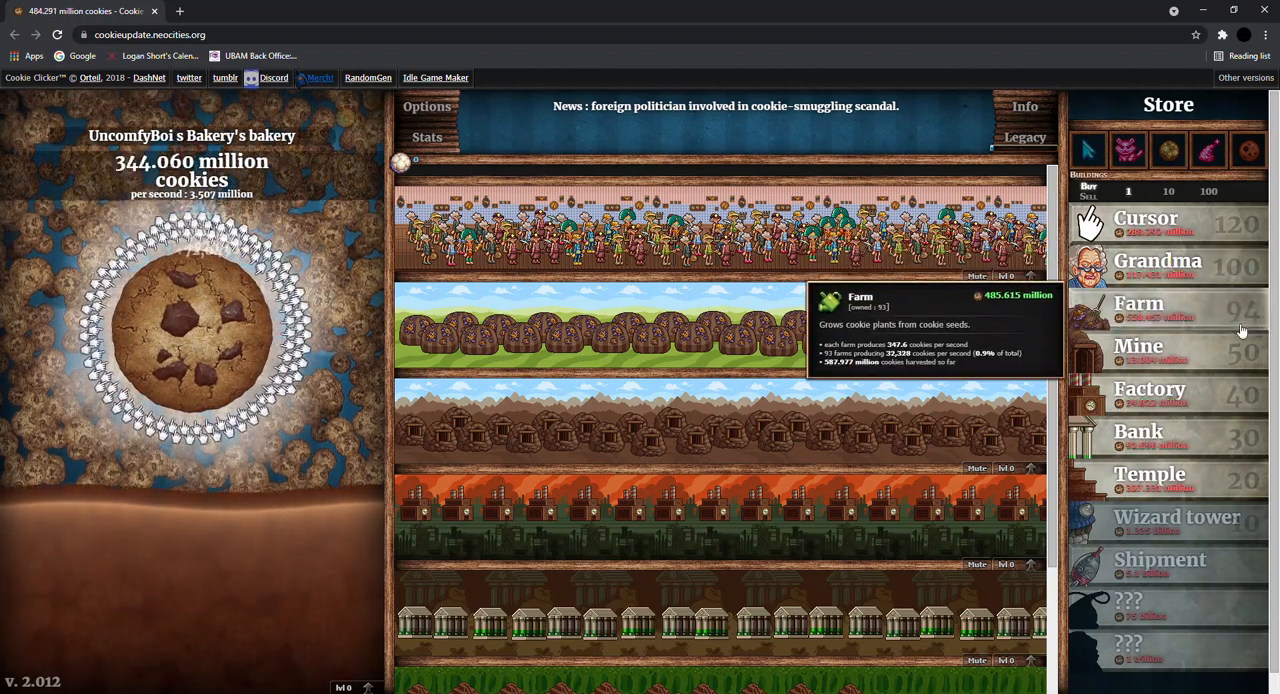
click(230, 330)
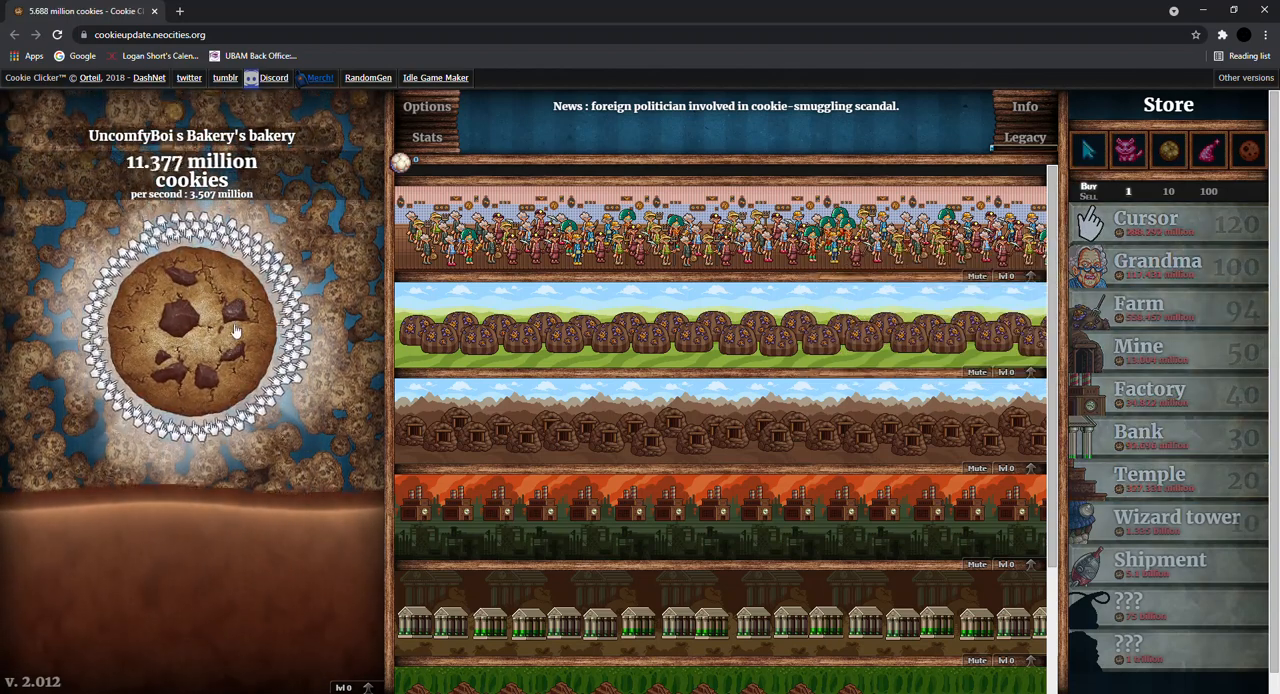
click(200, 330)
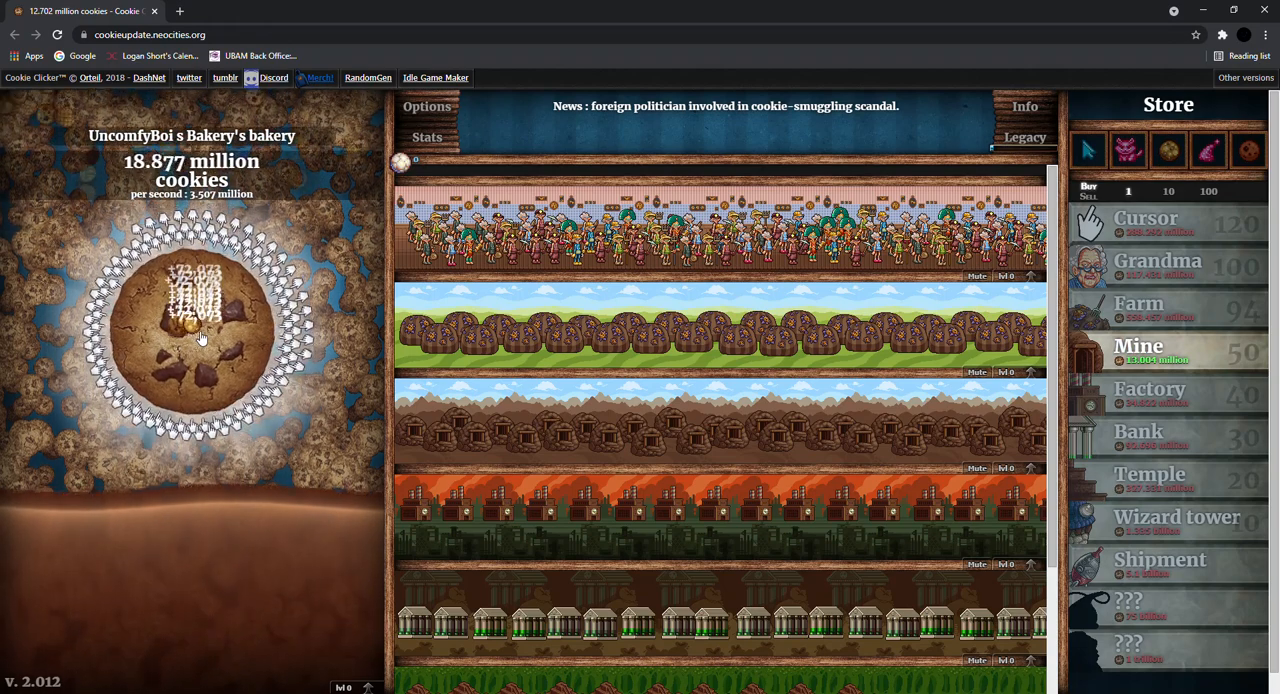
click(200, 335)
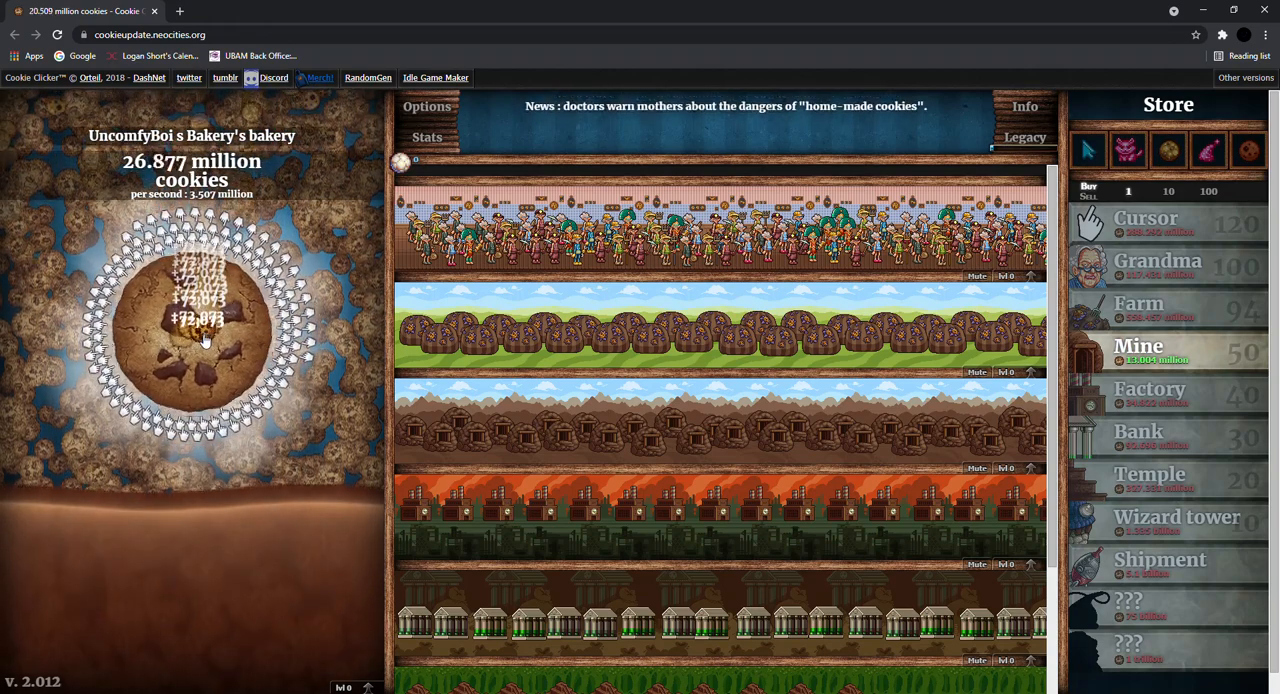
click(200, 330)
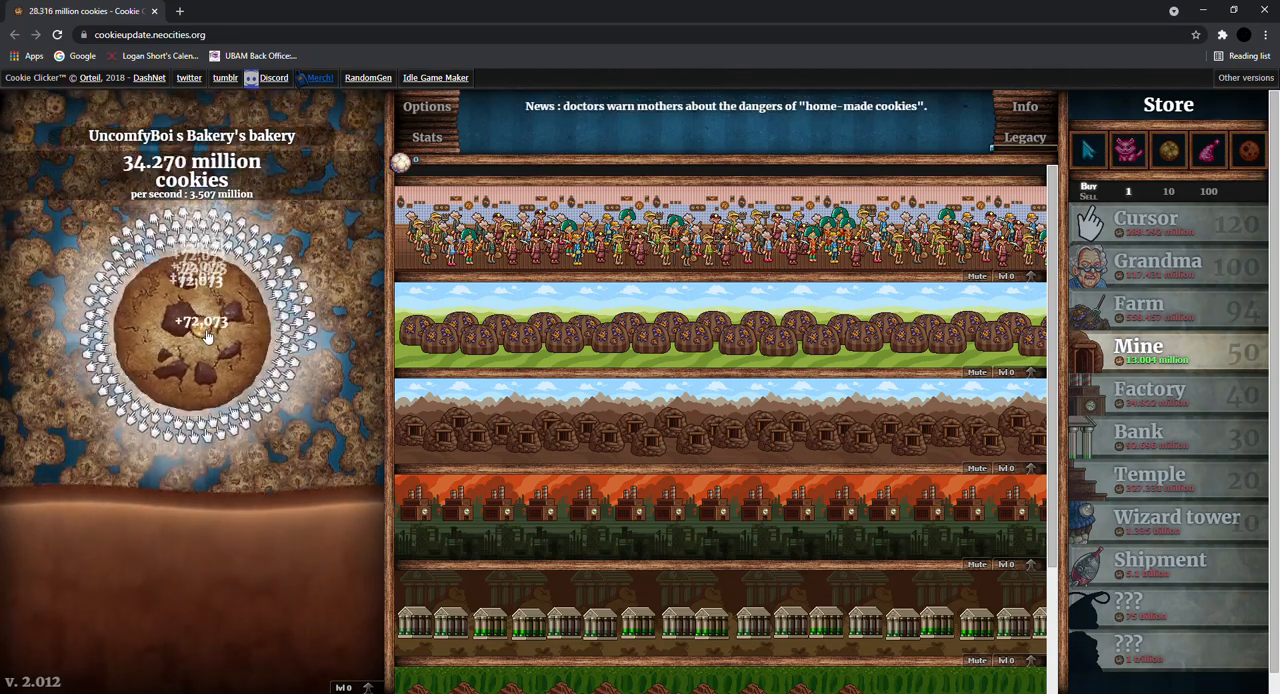
click(200, 320)
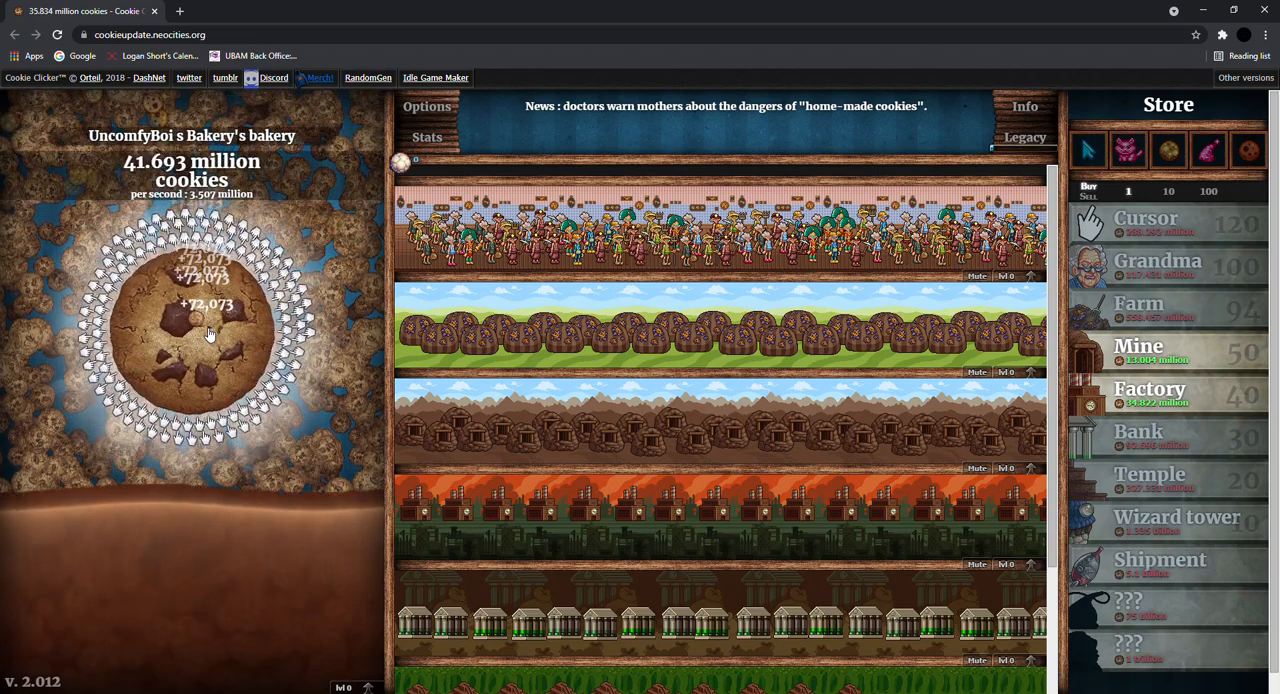
click(205, 330)
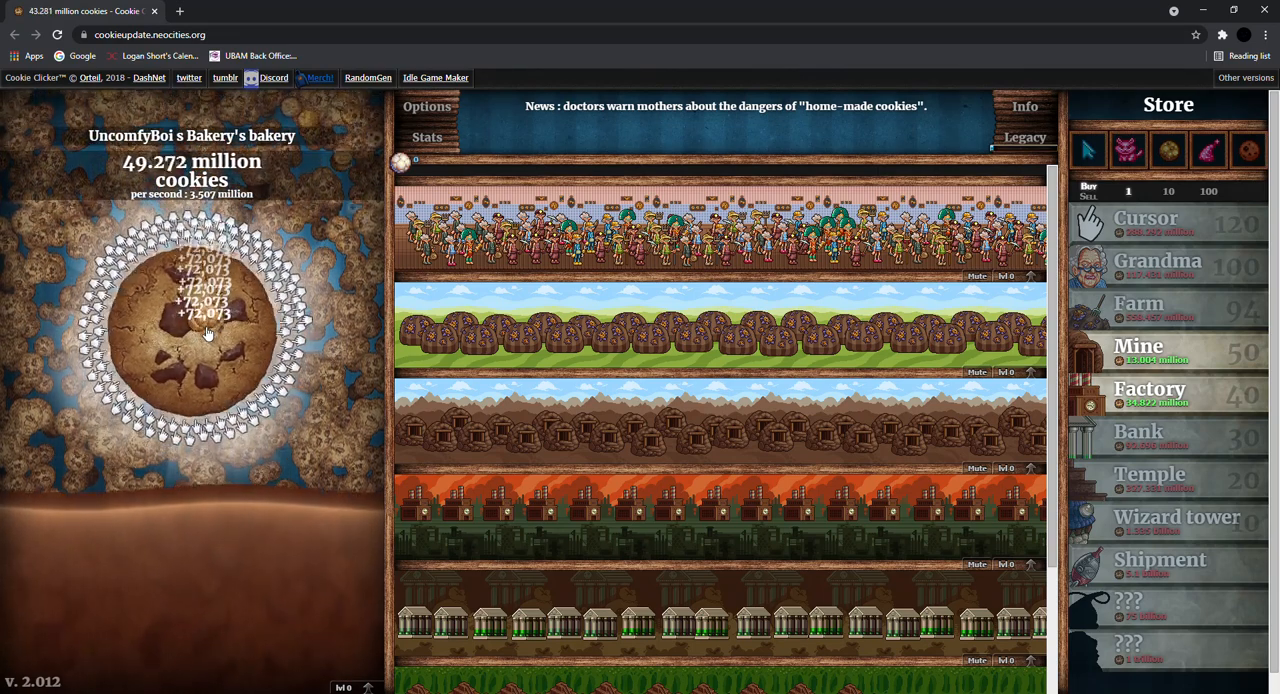
click(191, 320)
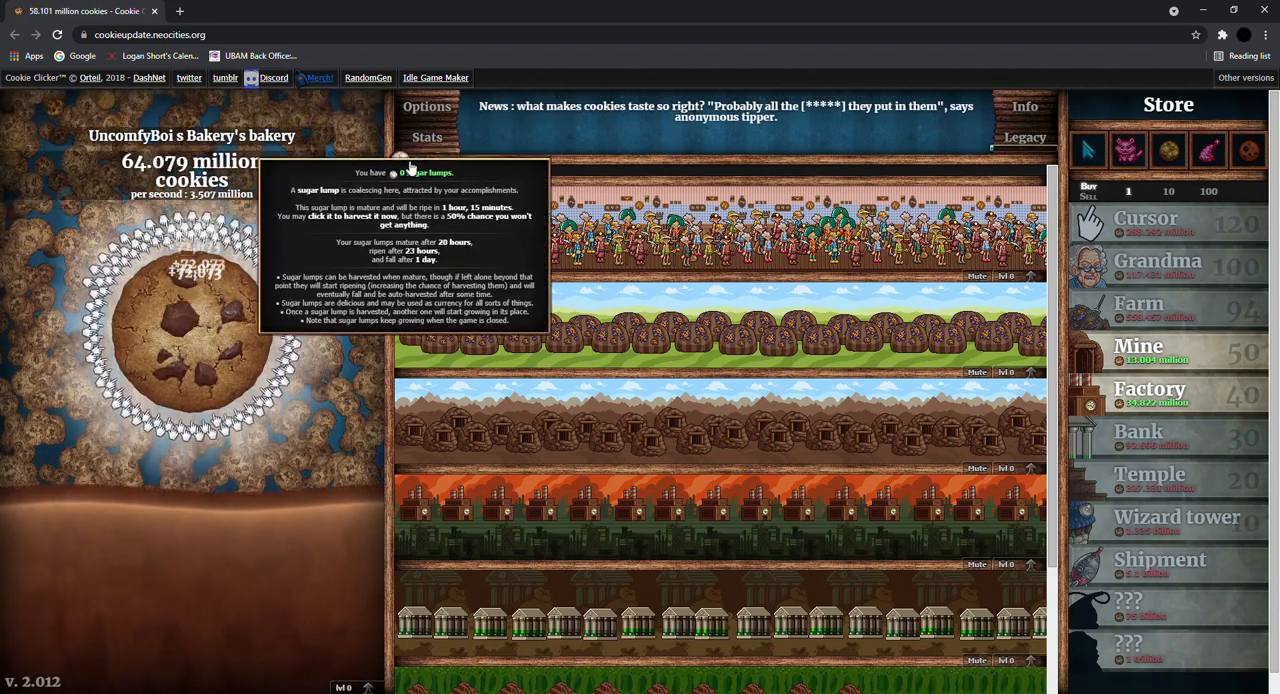
Keep clicking the big cookie until the stock reaches about 287 million cookies
click(200, 330)
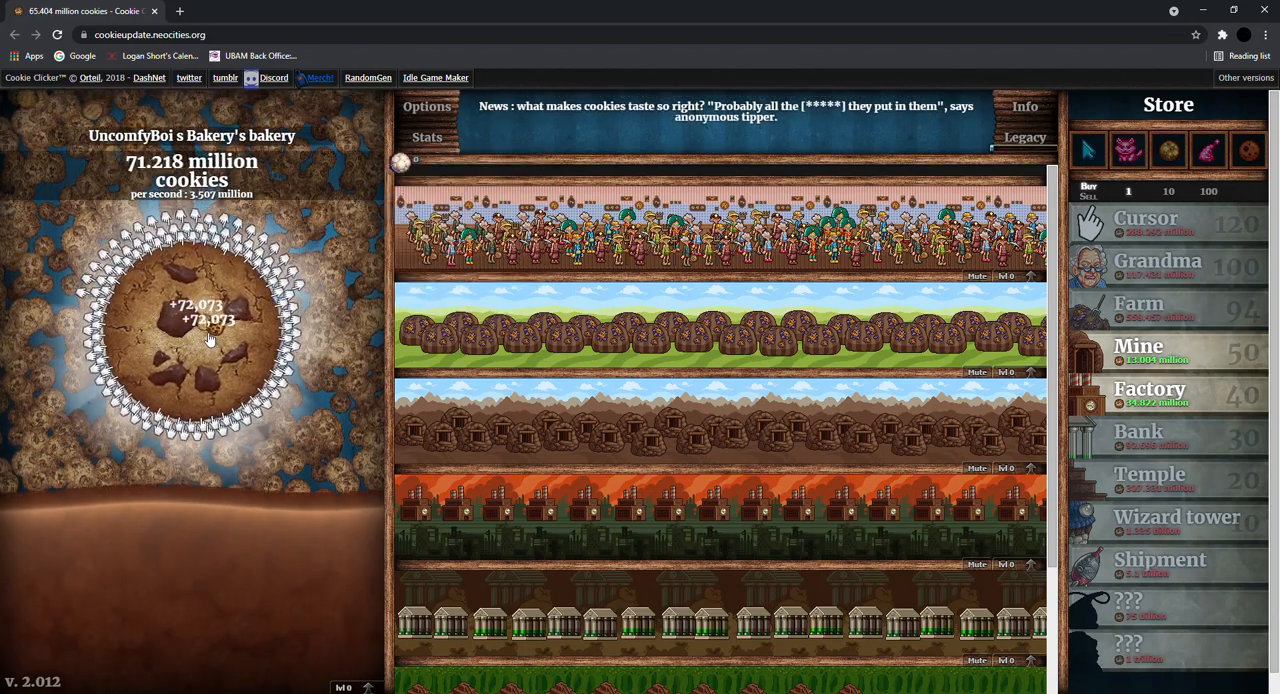
click(197, 330)
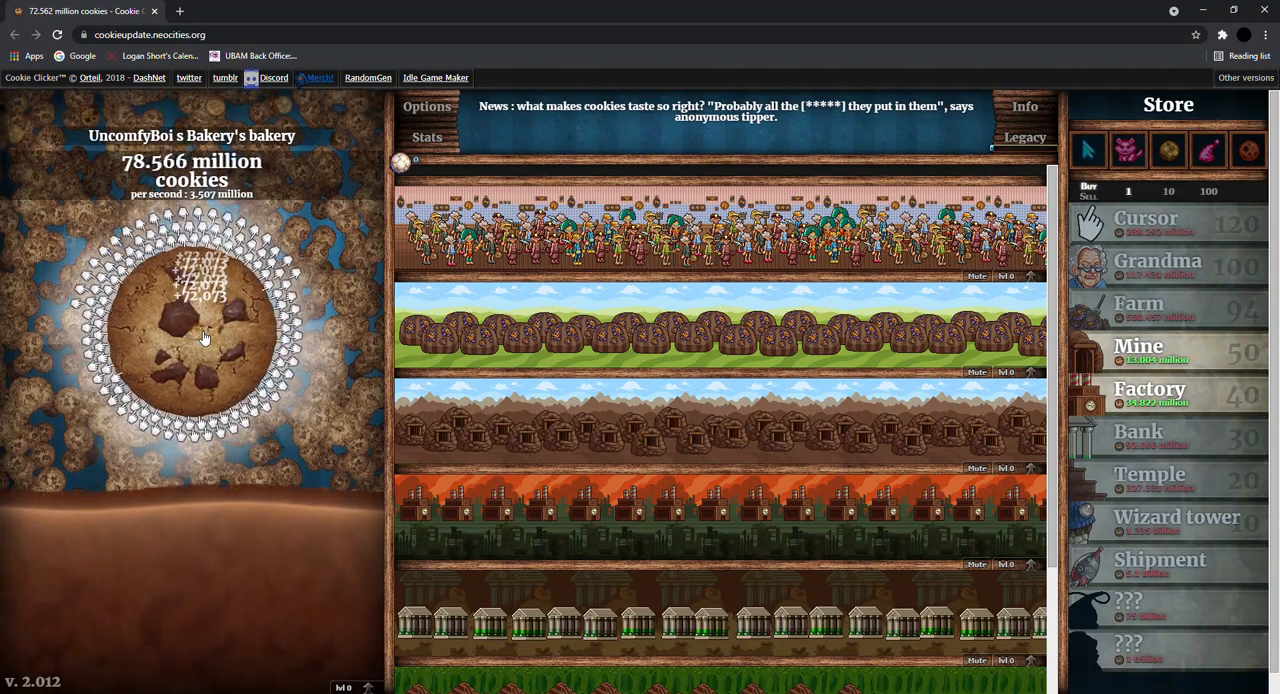
click(191, 330)
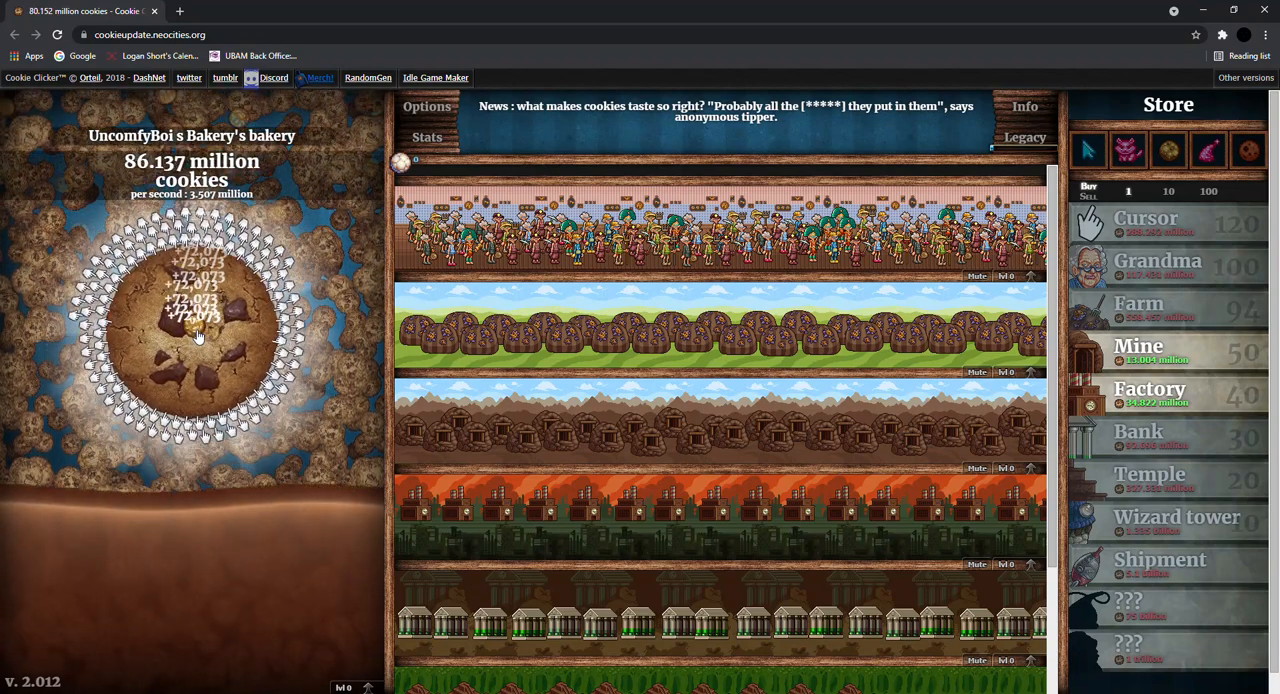
click(195, 330)
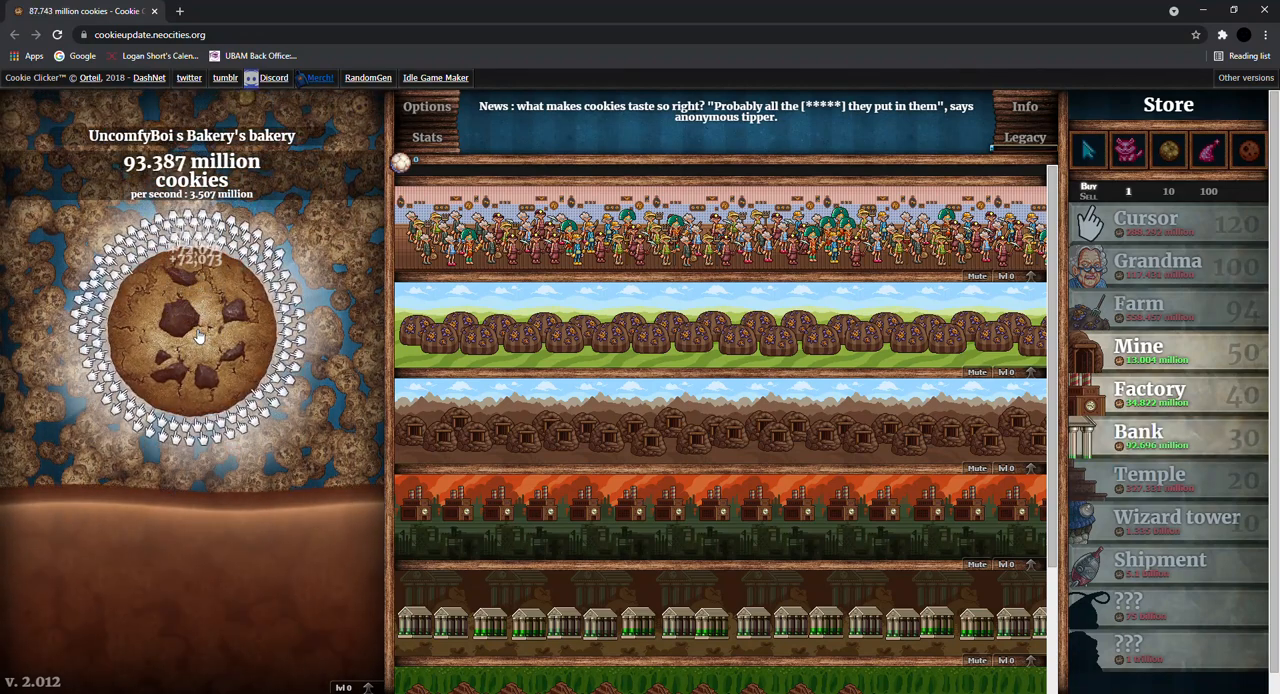
click(195, 330)
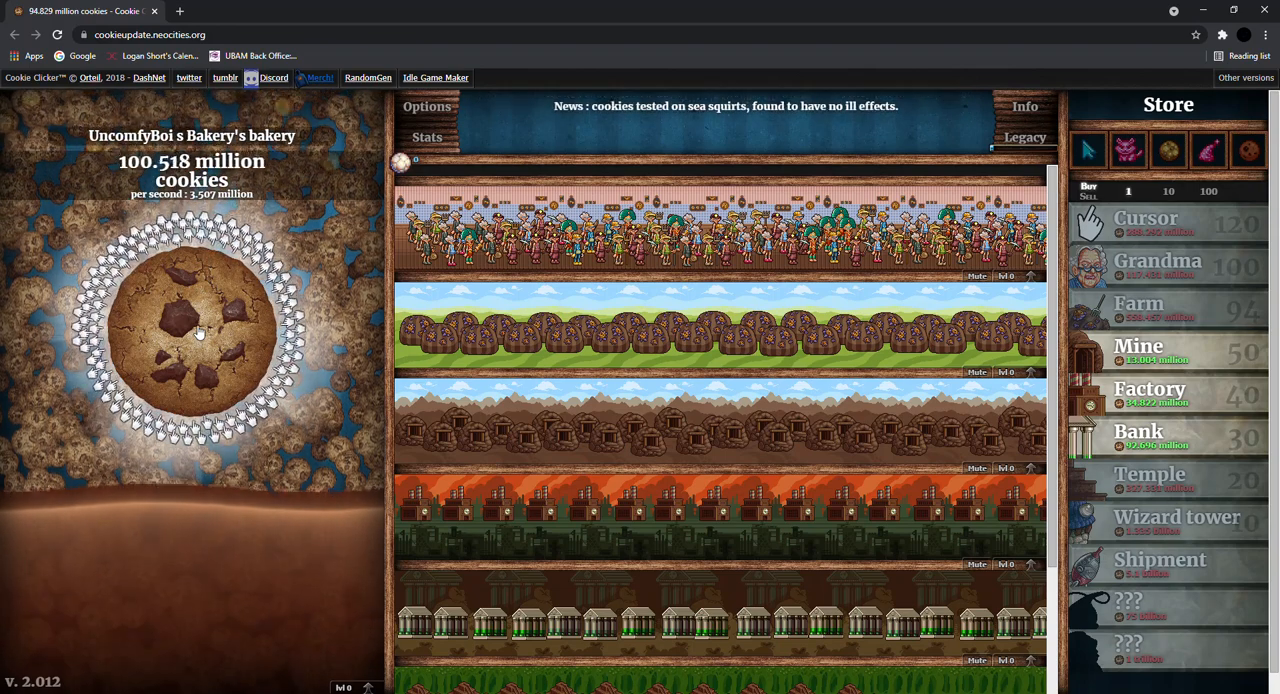
click(192, 330)
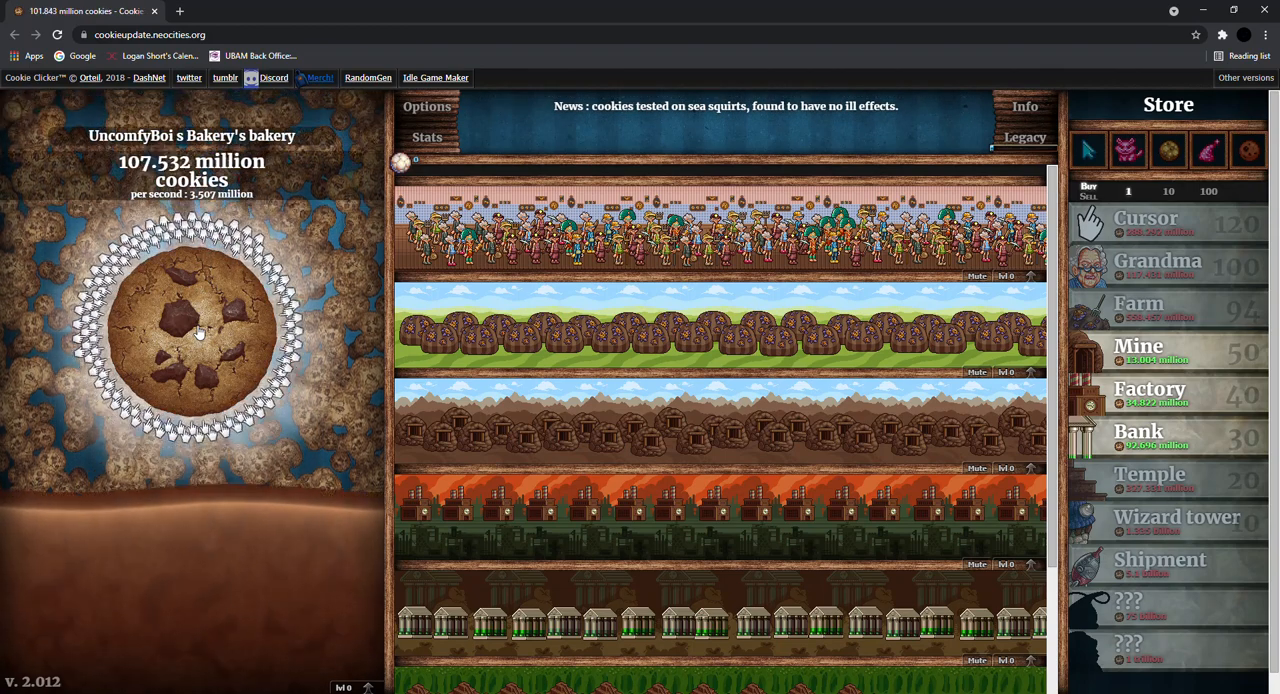
click(191, 325)
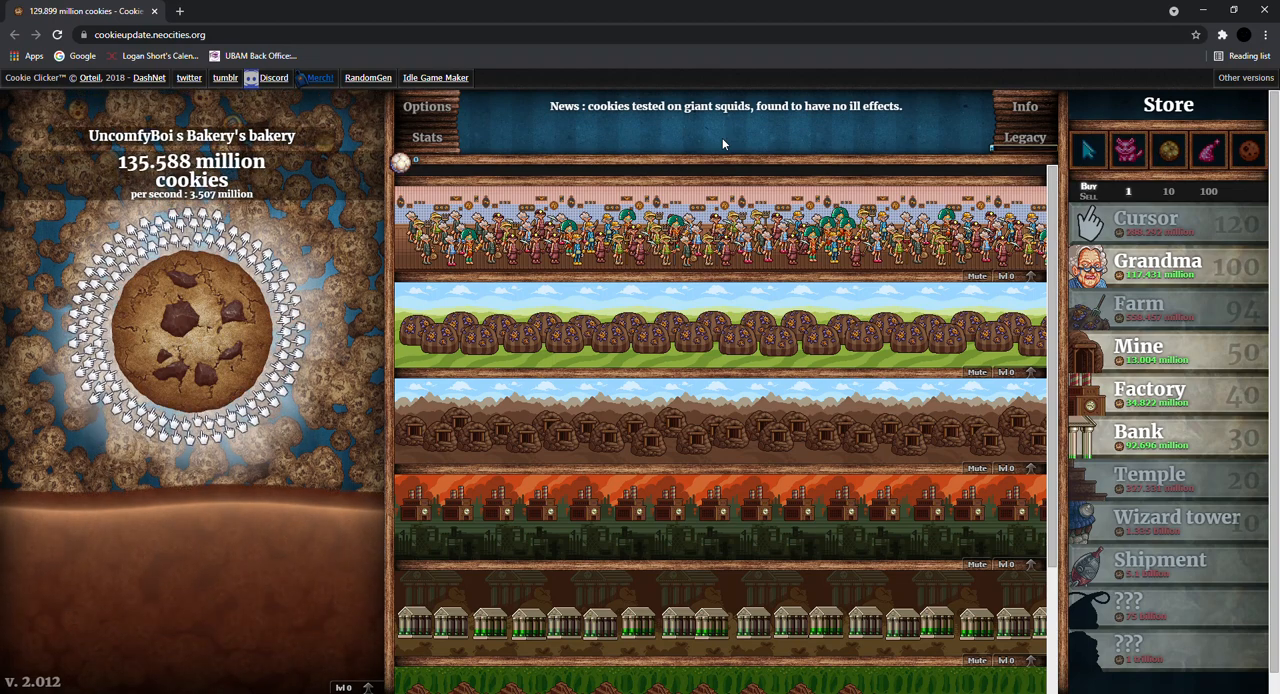
click(192, 320)
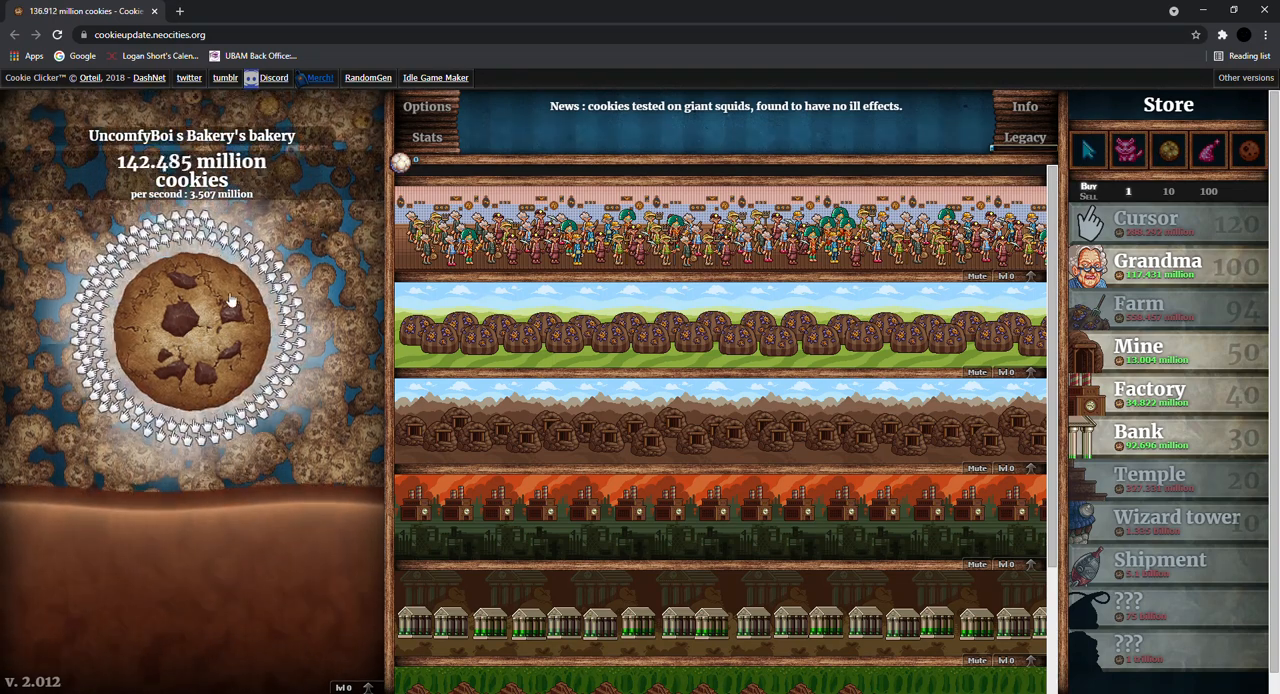
click(205, 320)
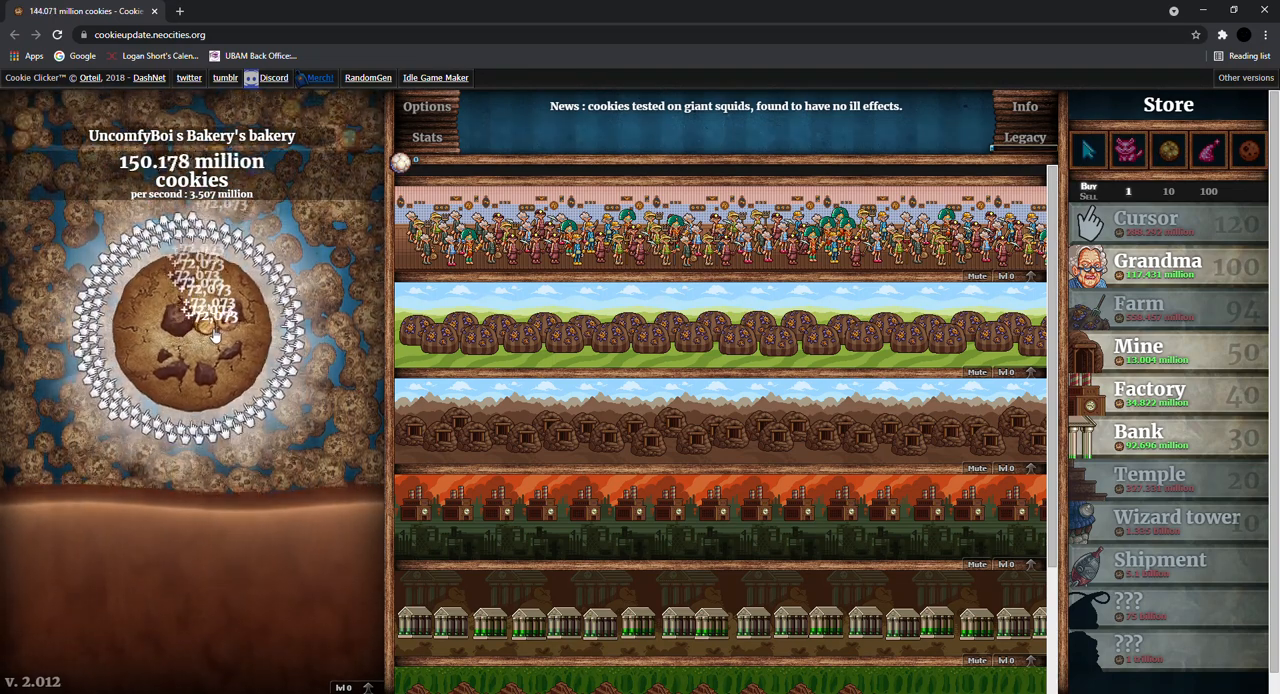
click(192, 330)
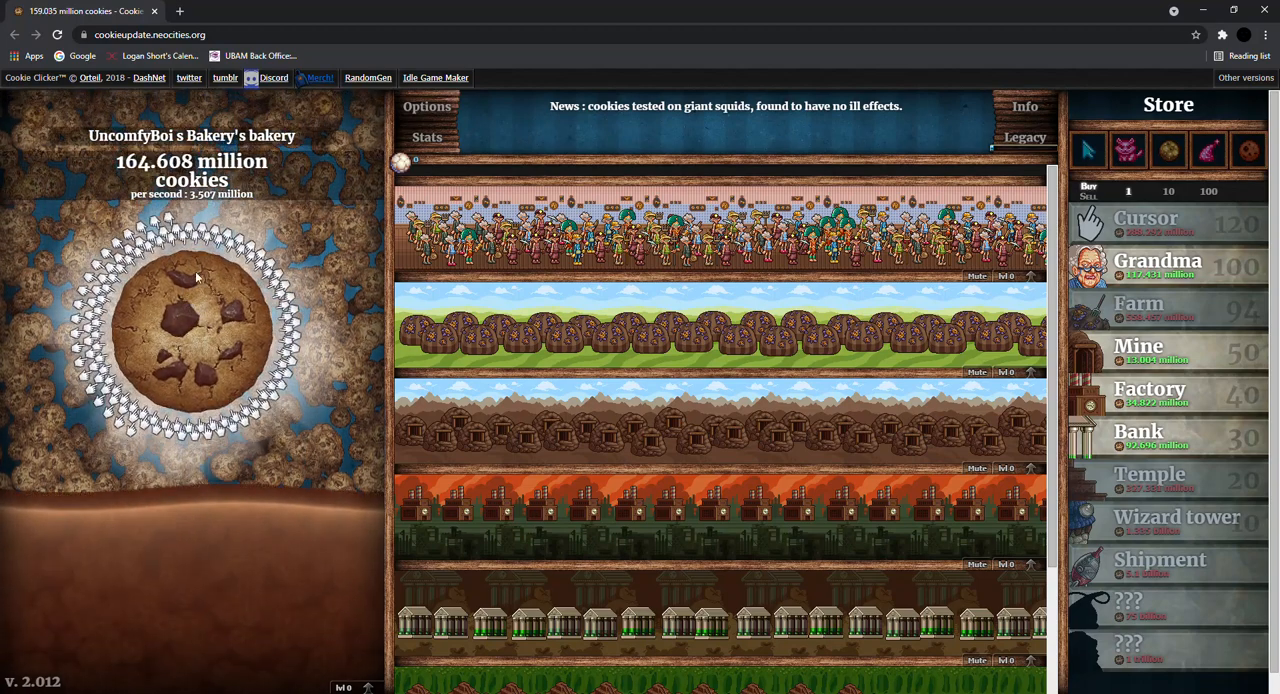
click(192, 320)
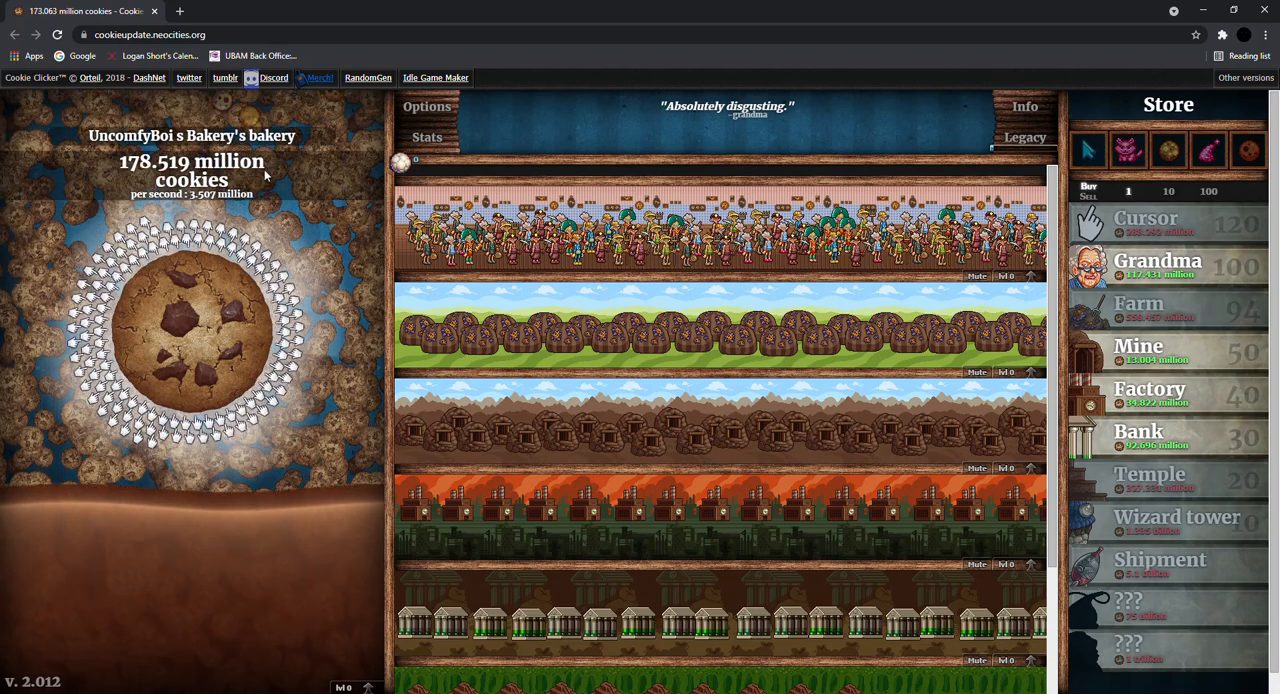
click(192, 330)
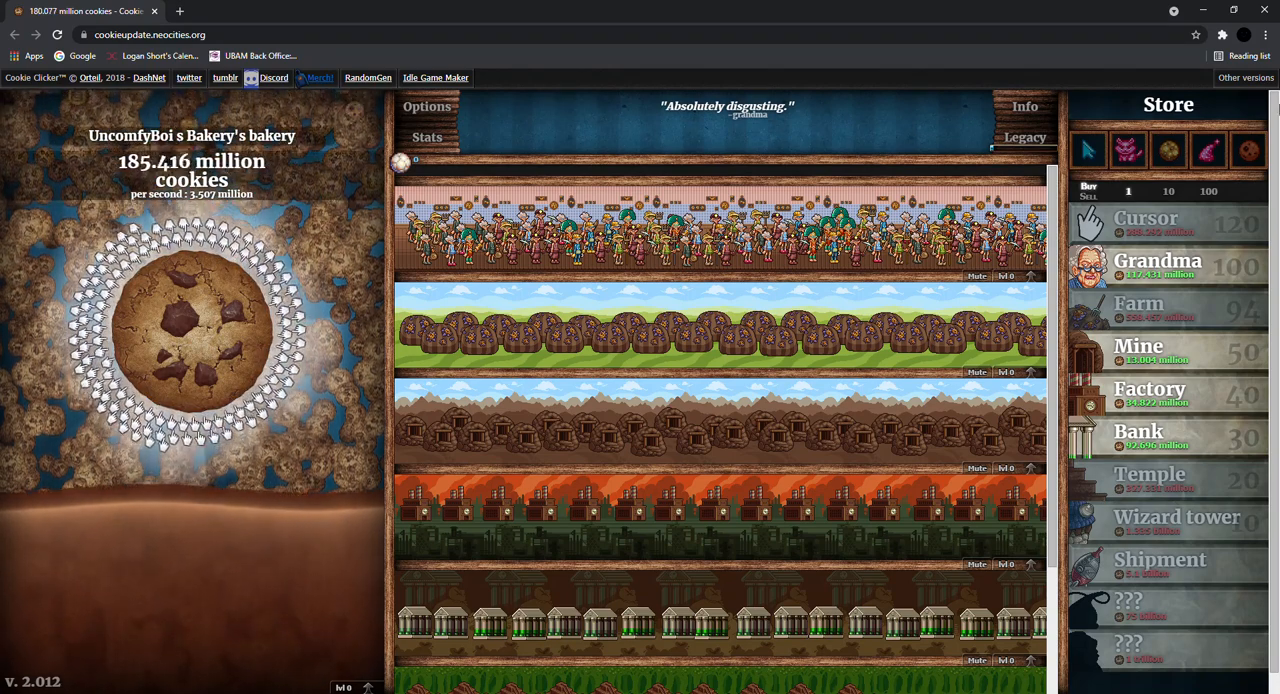
click(190, 330)
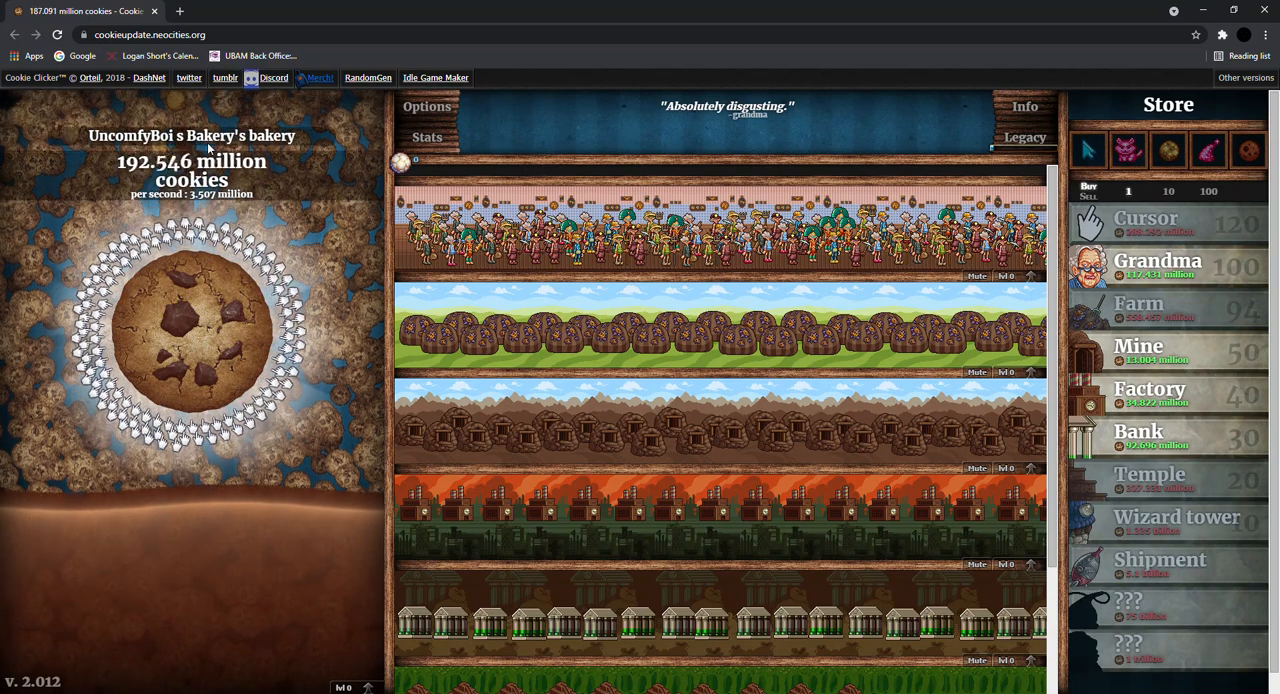
click(190, 335)
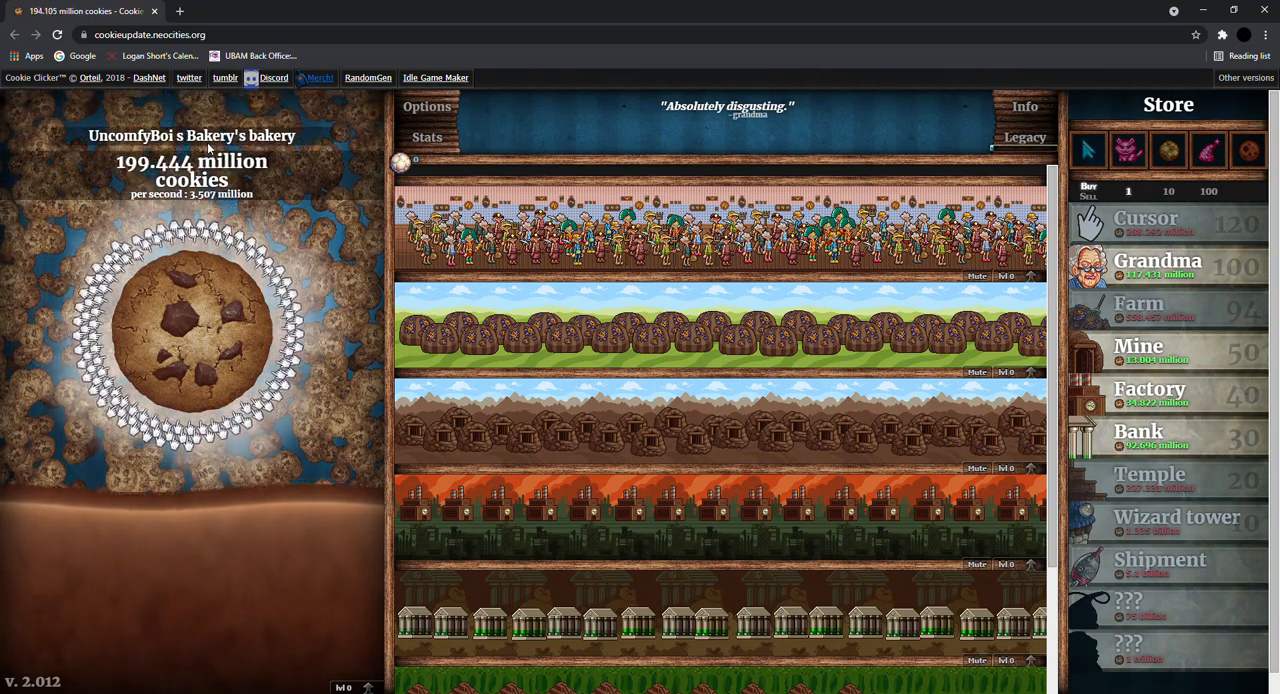
click(190, 340)
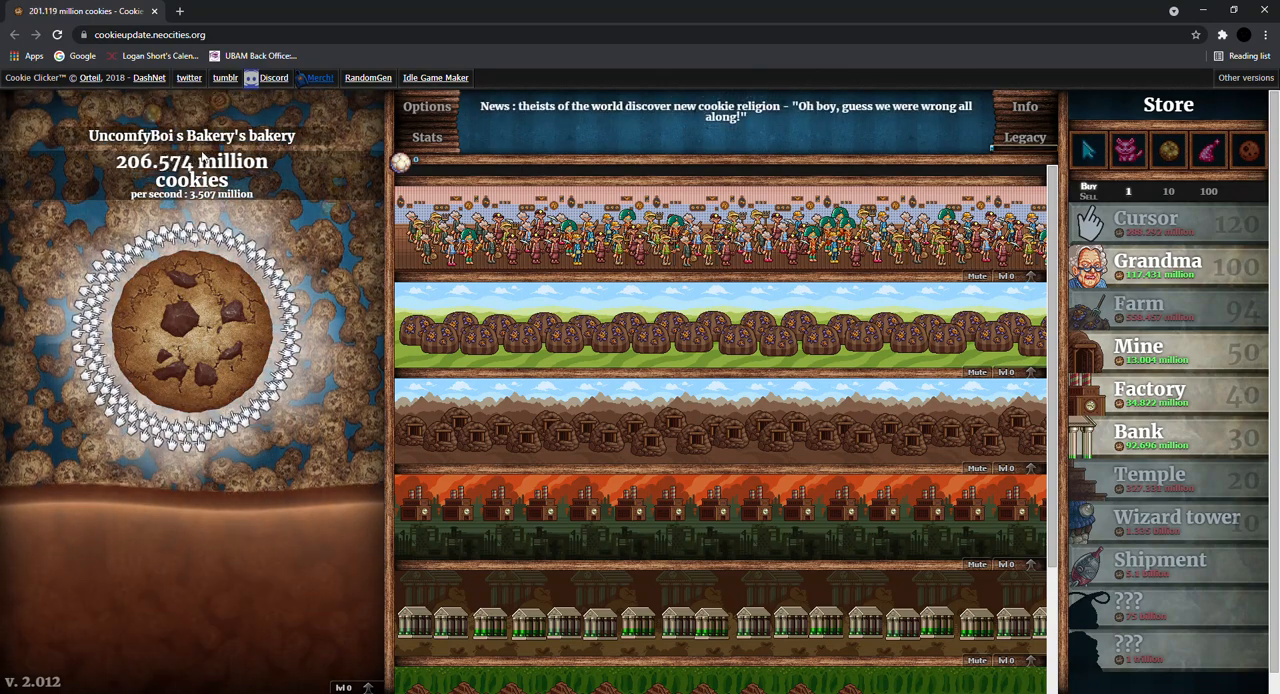
click(191, 340)
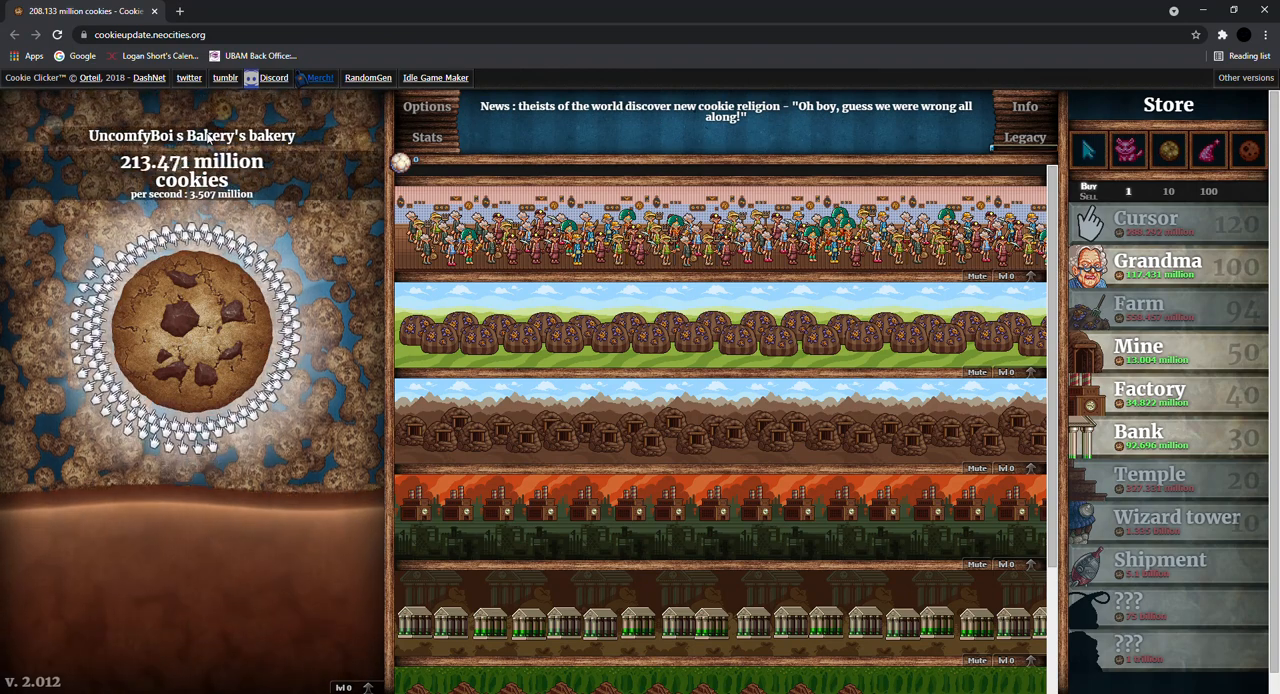
click(191, 335)
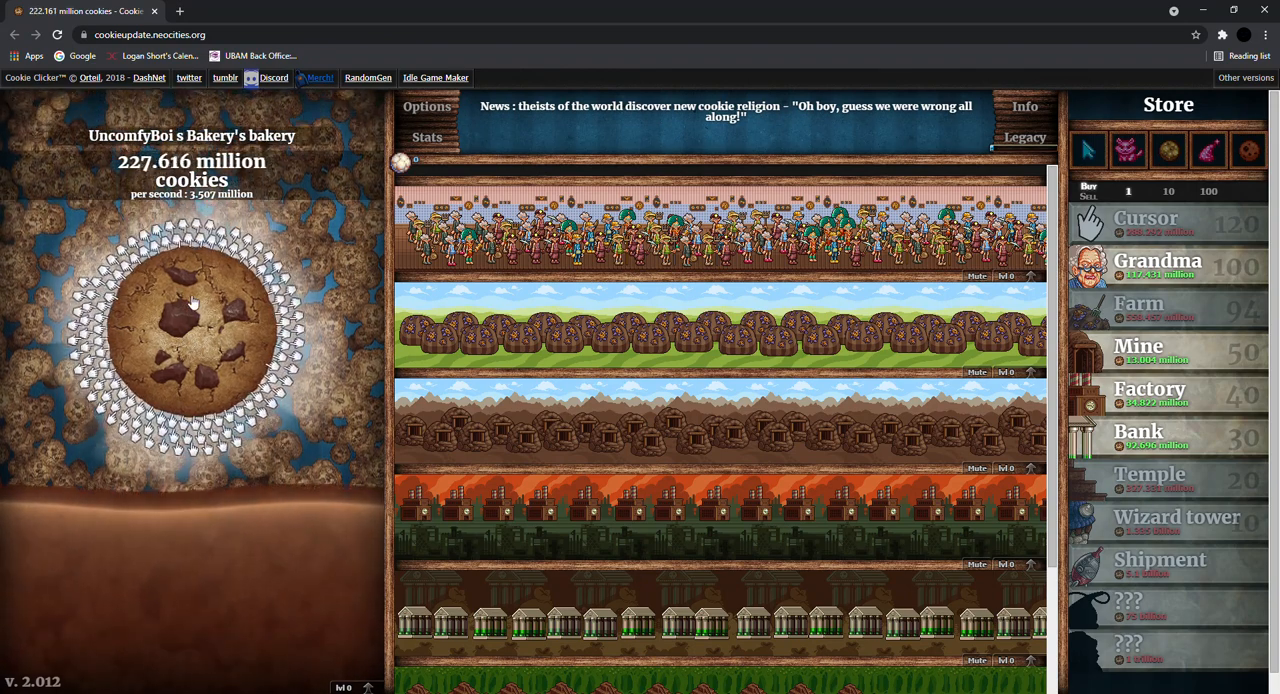
click(192, 320)
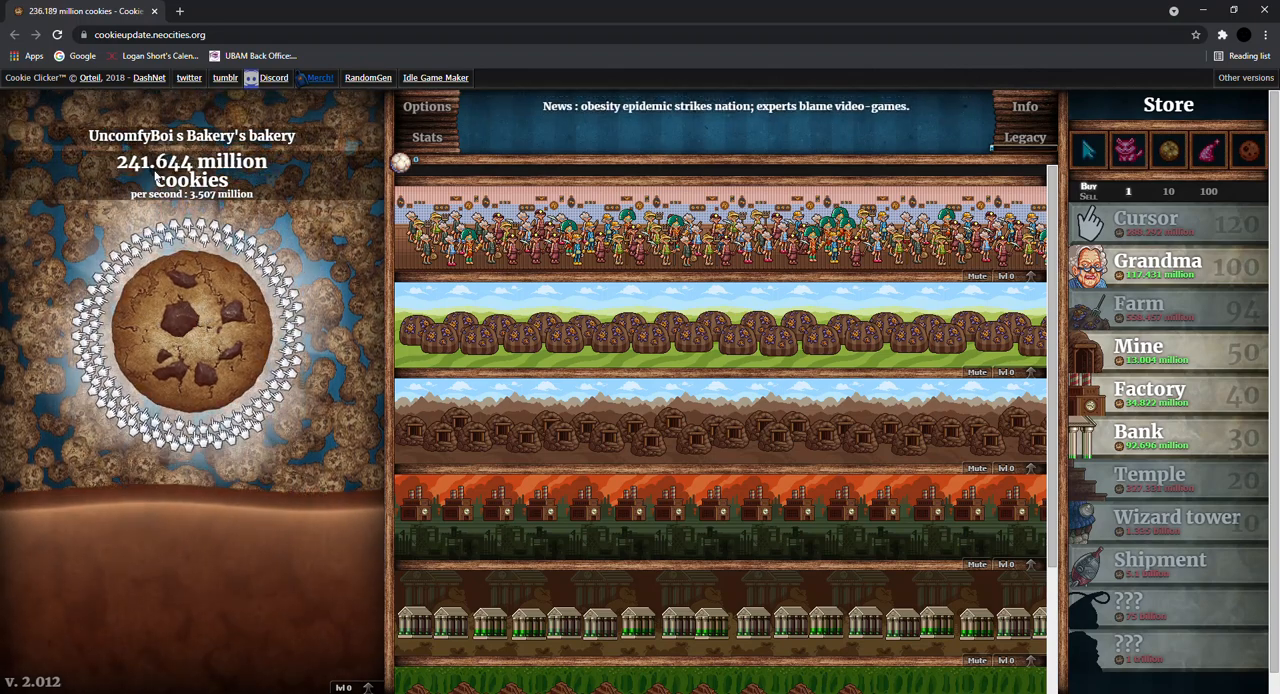
click(190, 345)
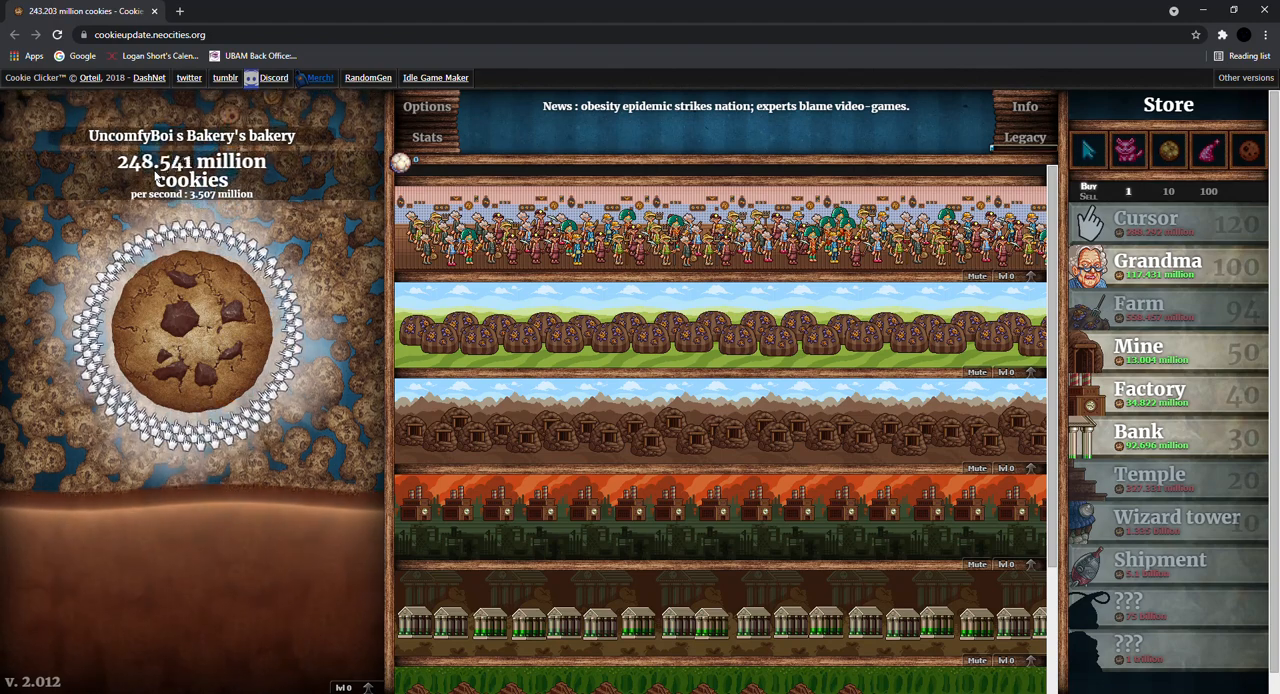
click(190, 335)
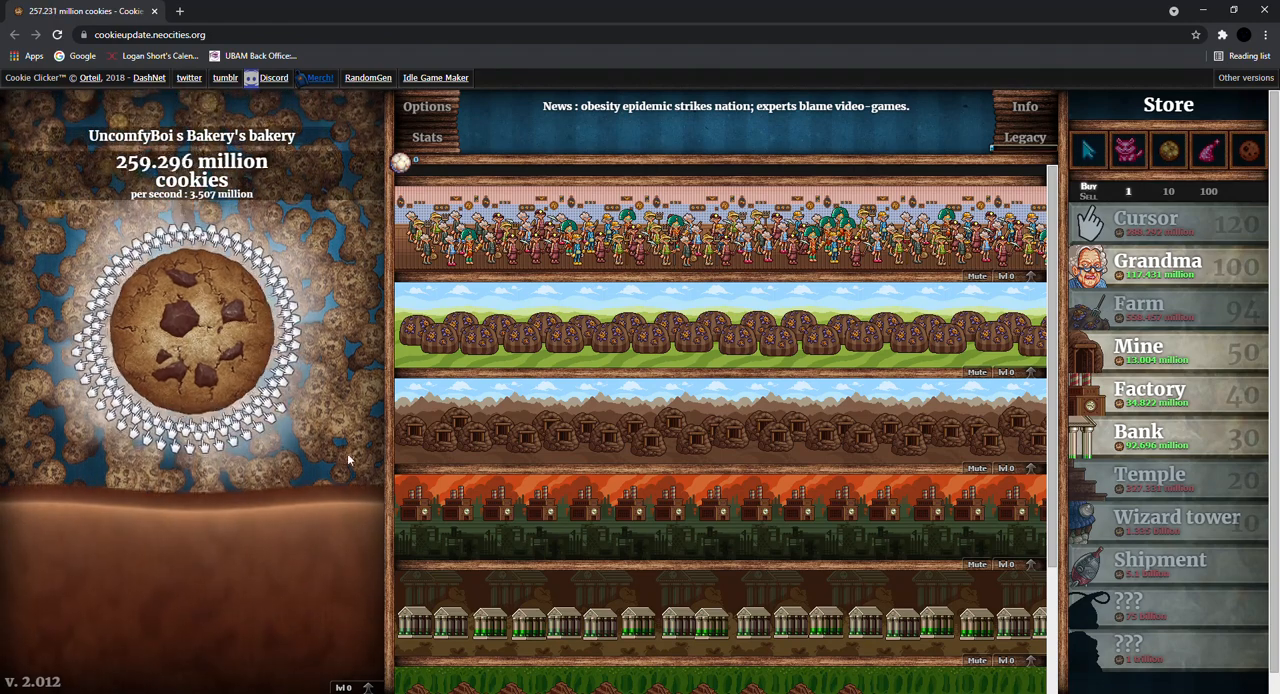
click(191, 330)
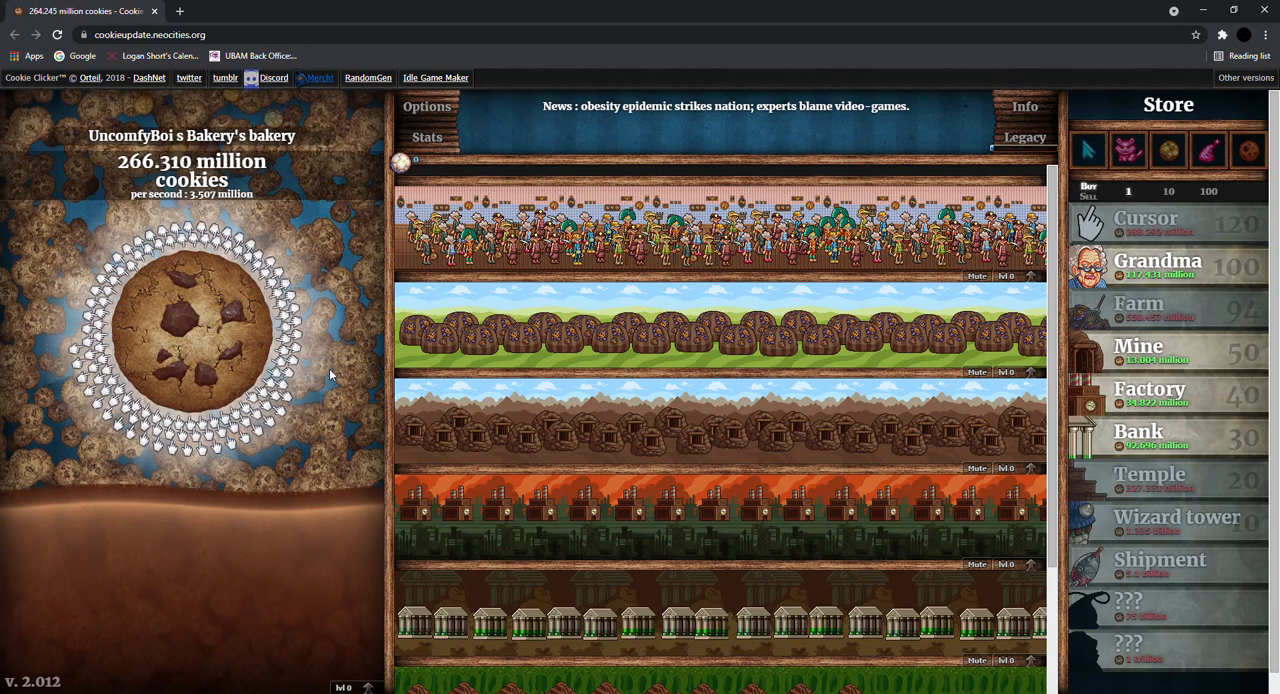
click(195, 335)
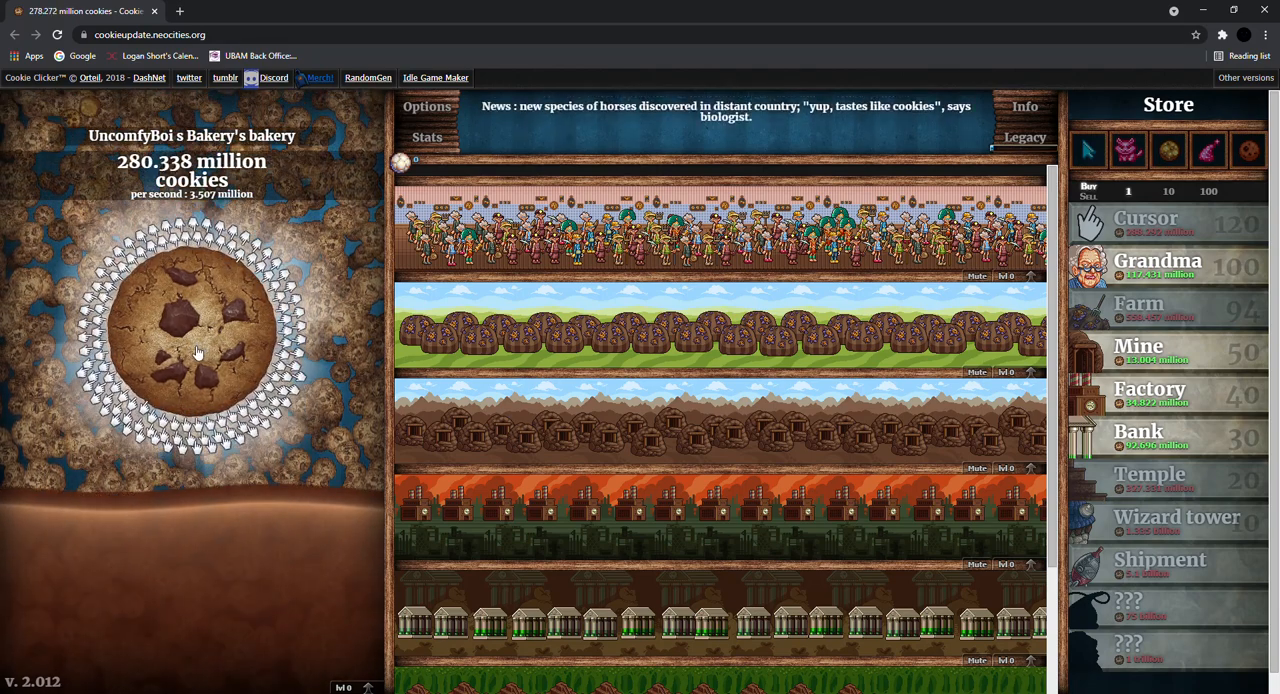
click(192, 335)
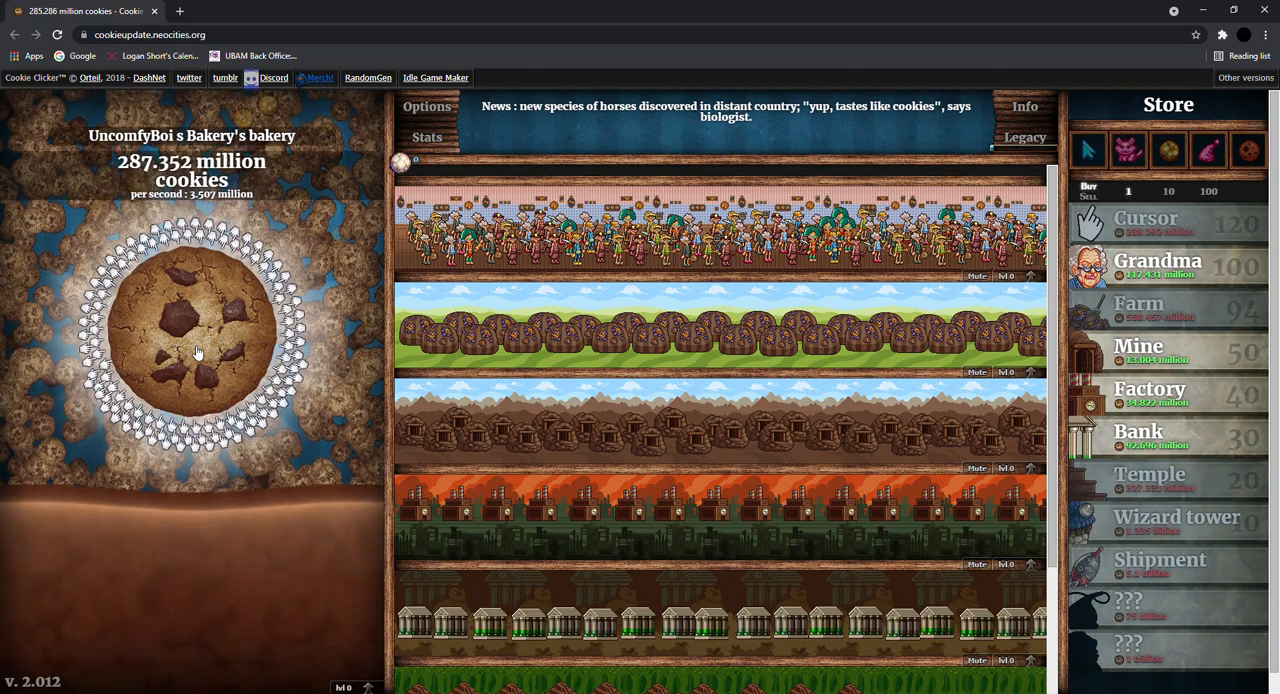
Keep clicking the big cookie until the stock reaches about 394 million cookies
click(197, 350)
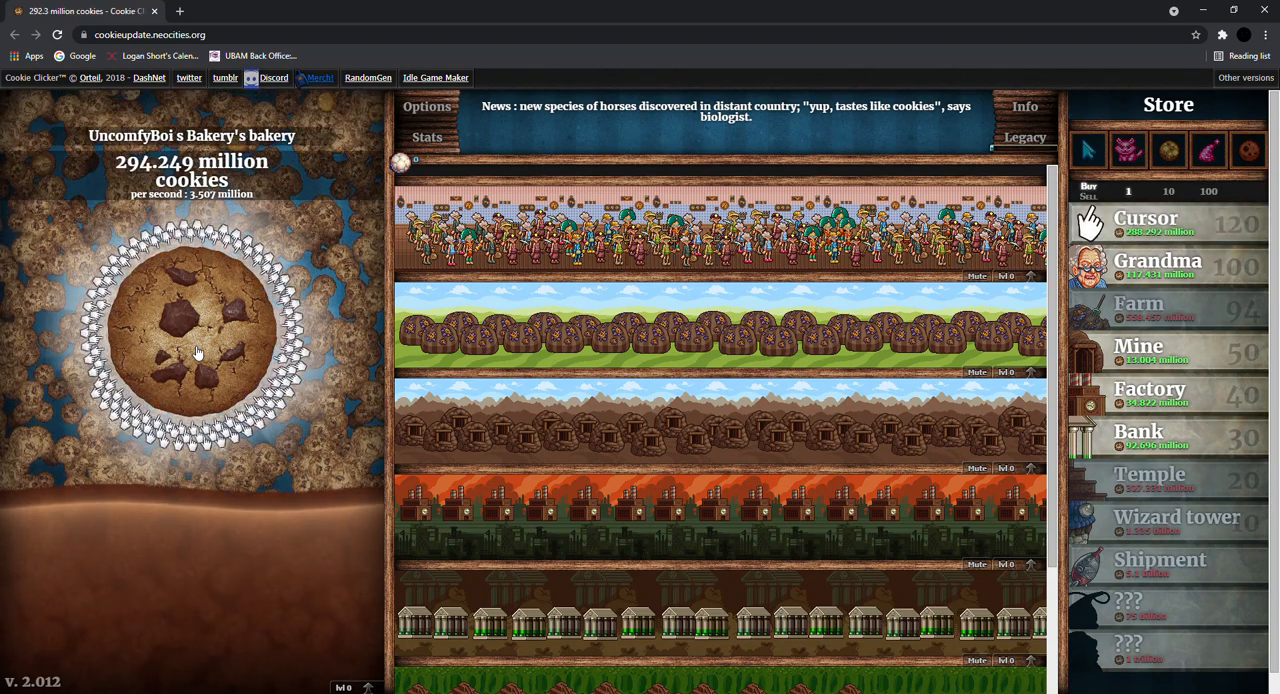
click(197, 350)
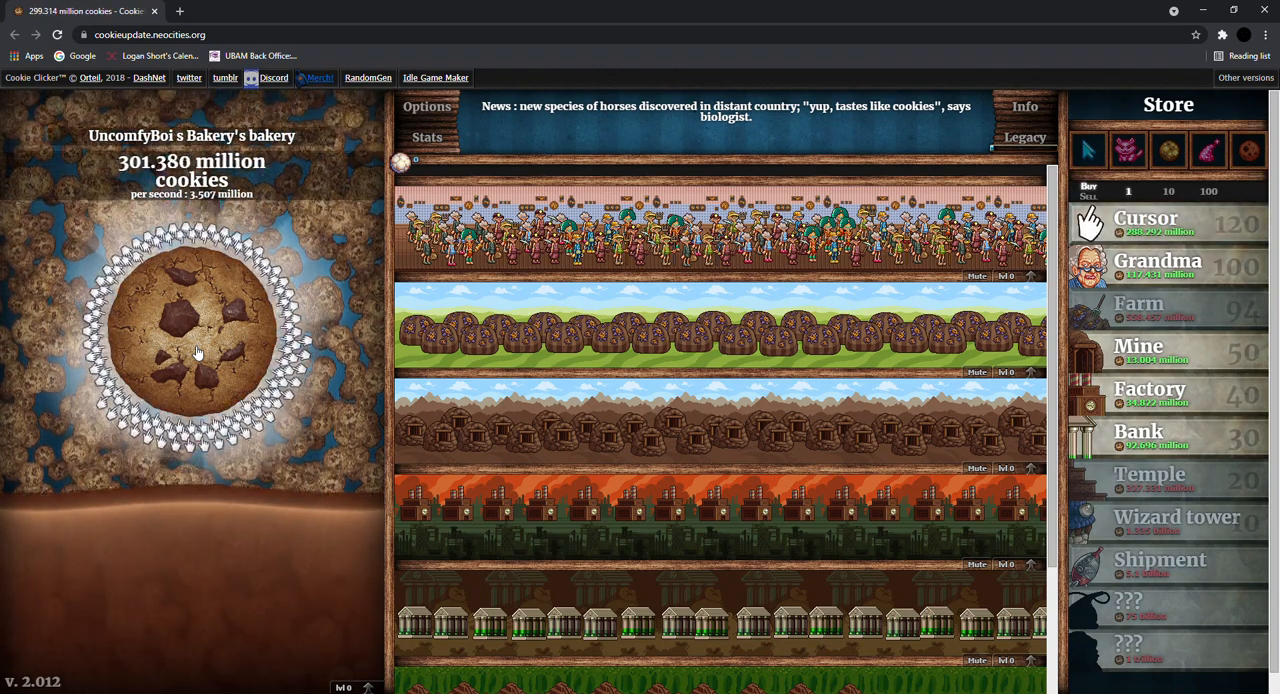
click(197, 350)
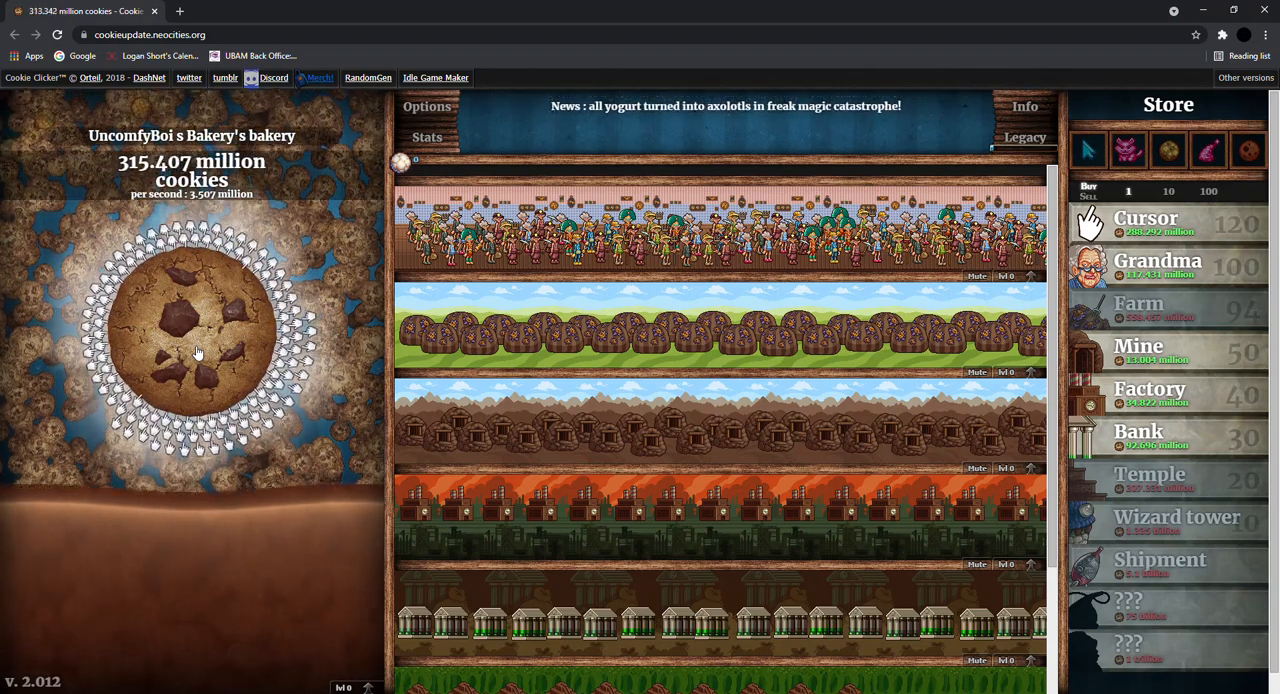
click(197, 335)
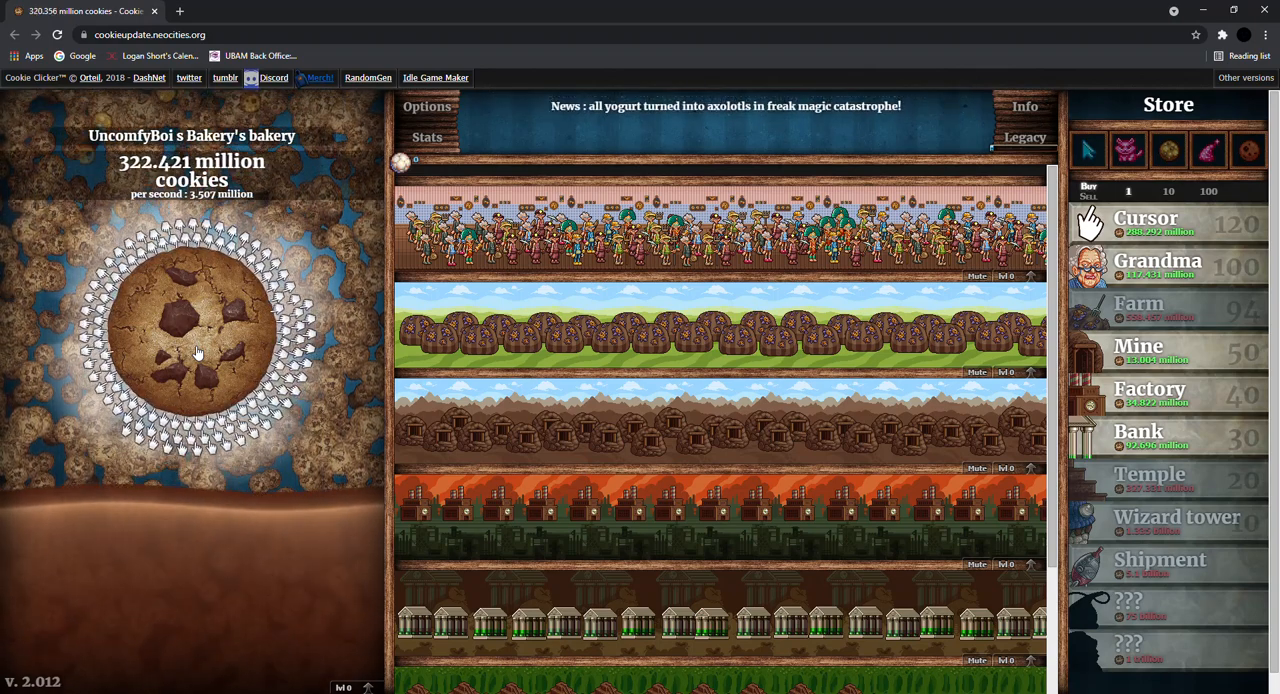
click(195, 350)
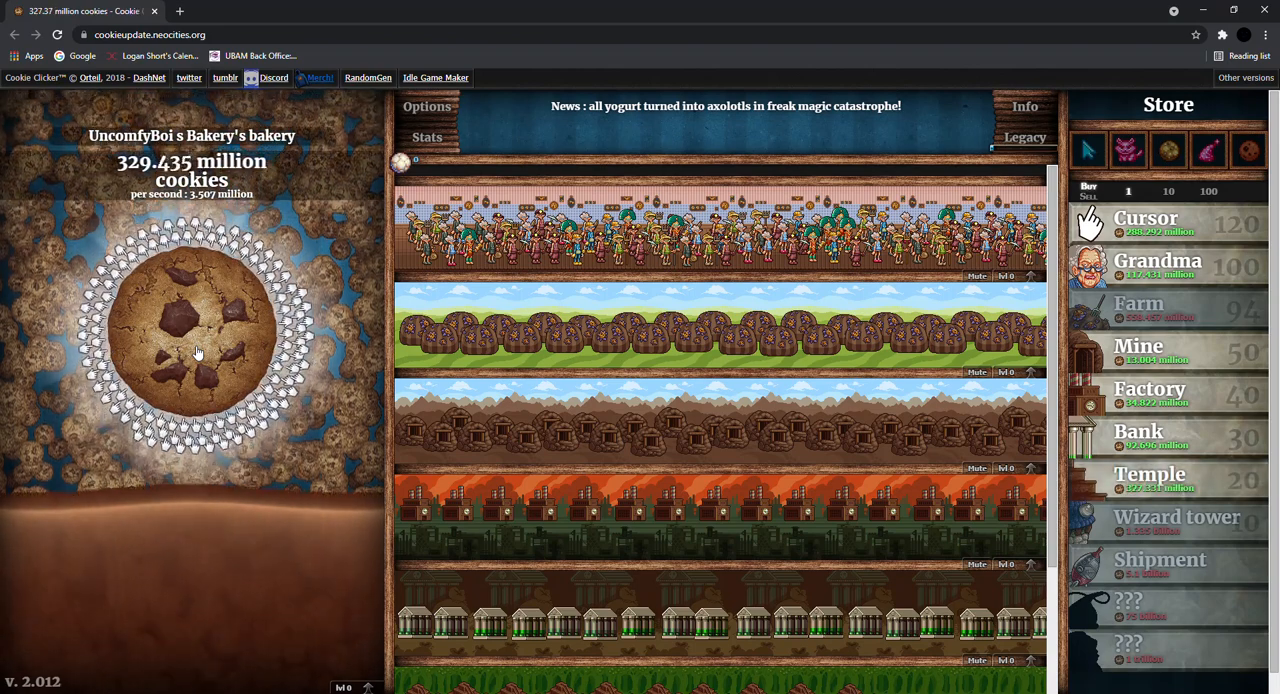
click(197, 350)
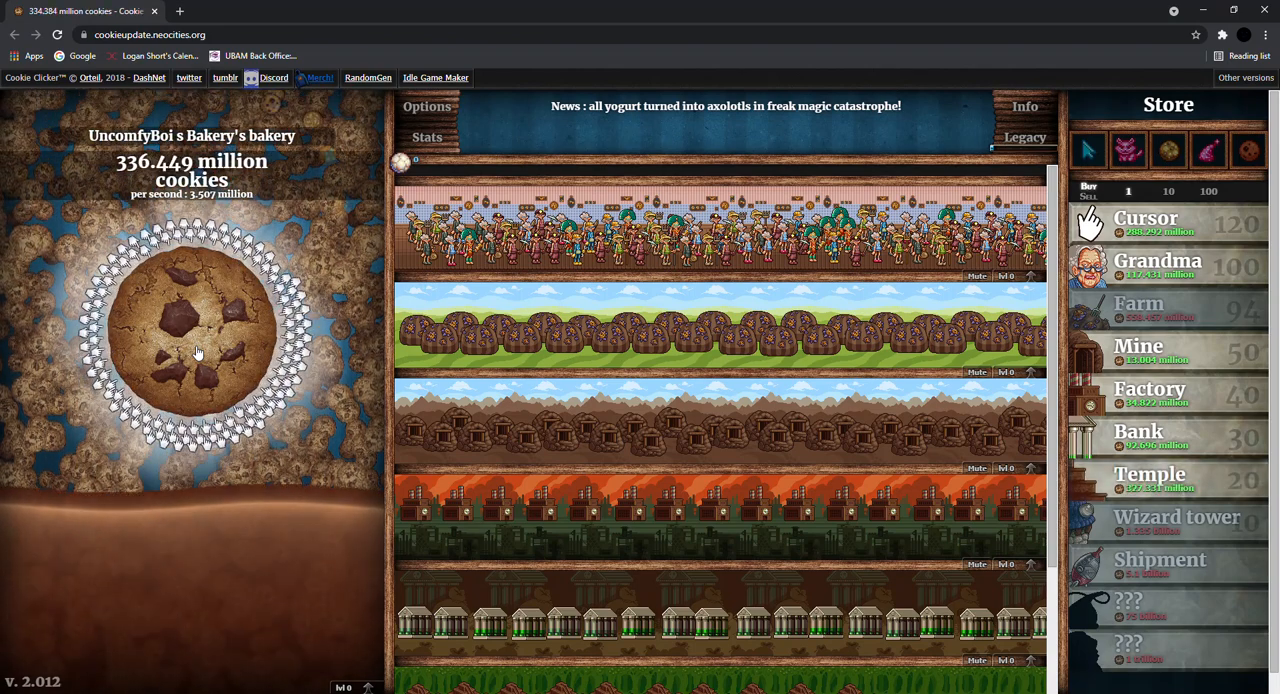
click(197, 350)
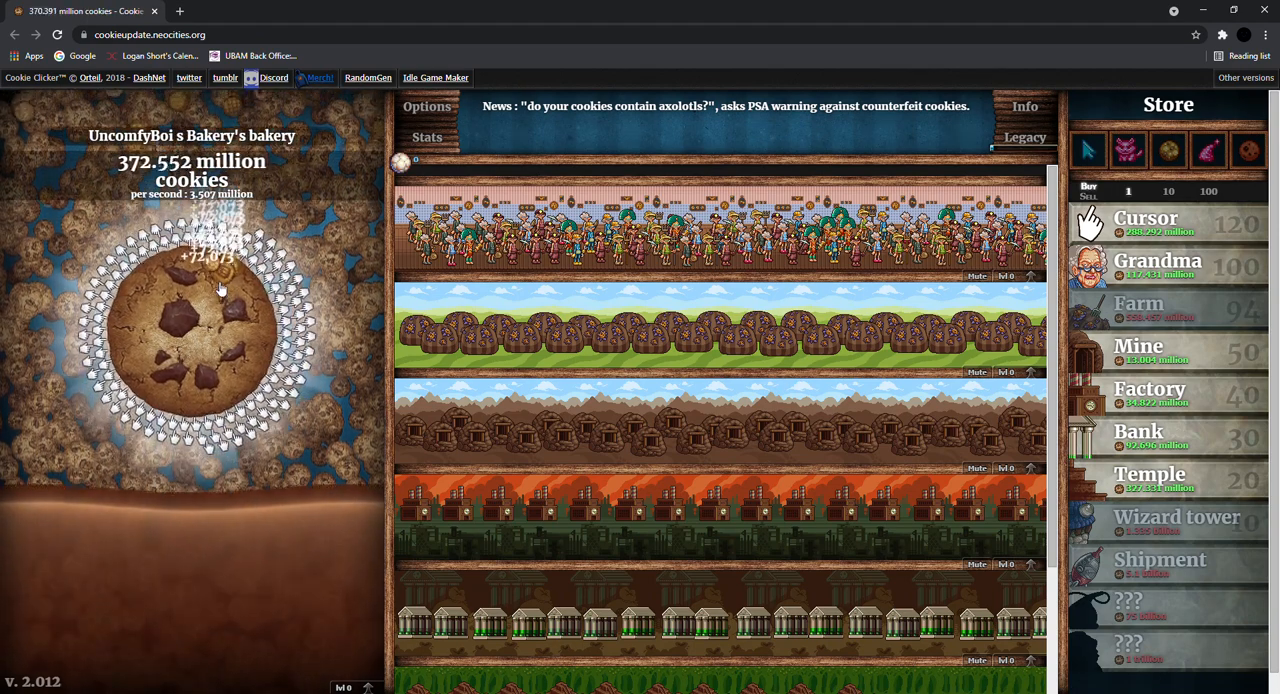
click(192, 330)
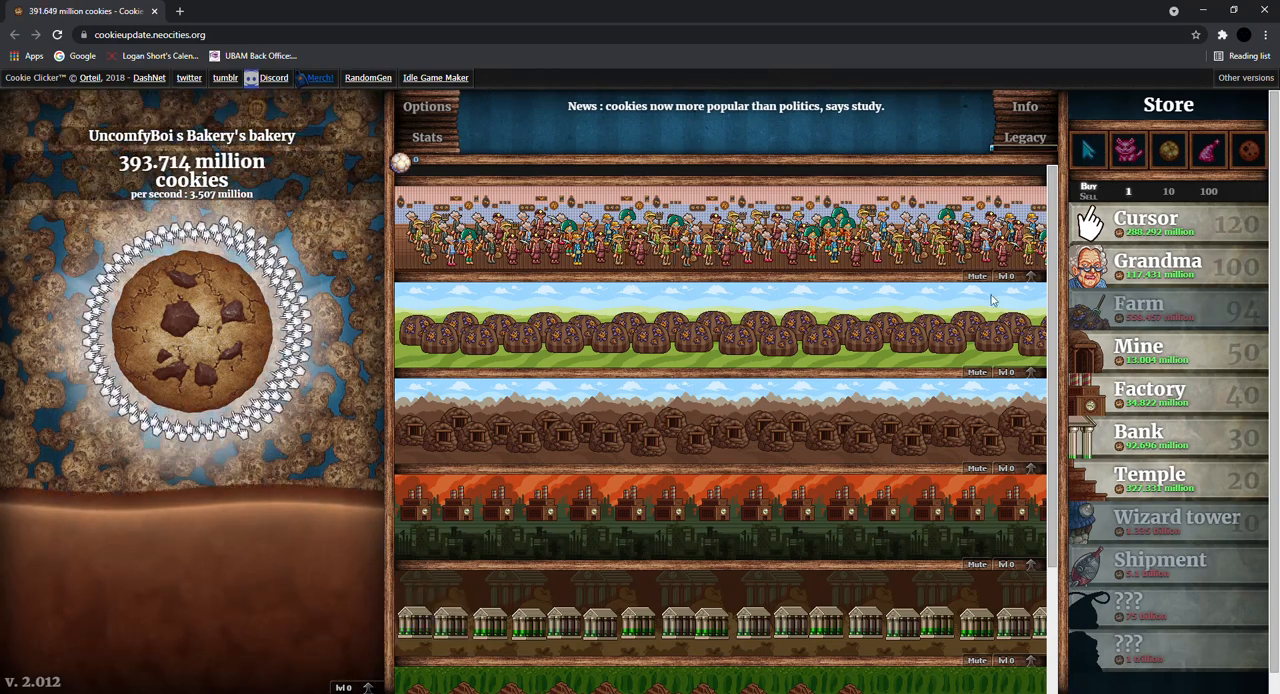
Scroll through the building list and click the big cookie past 420 million cookies
scroll(down, 3)
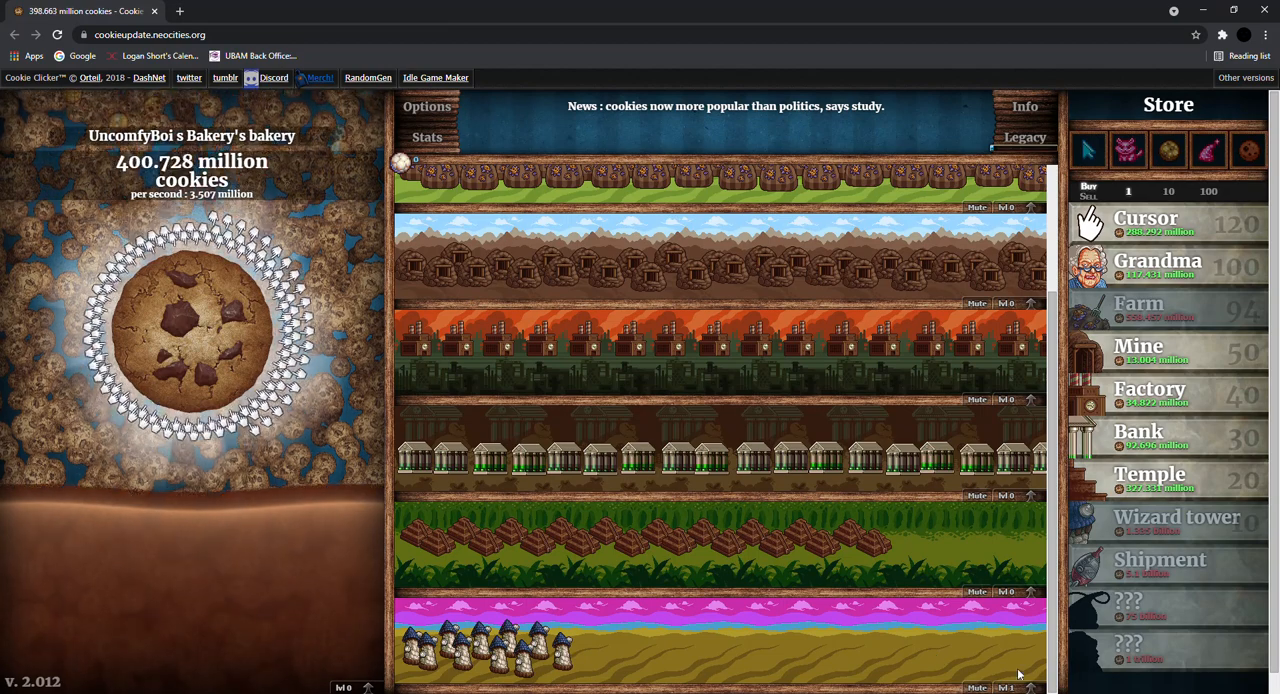
click(191, 330)
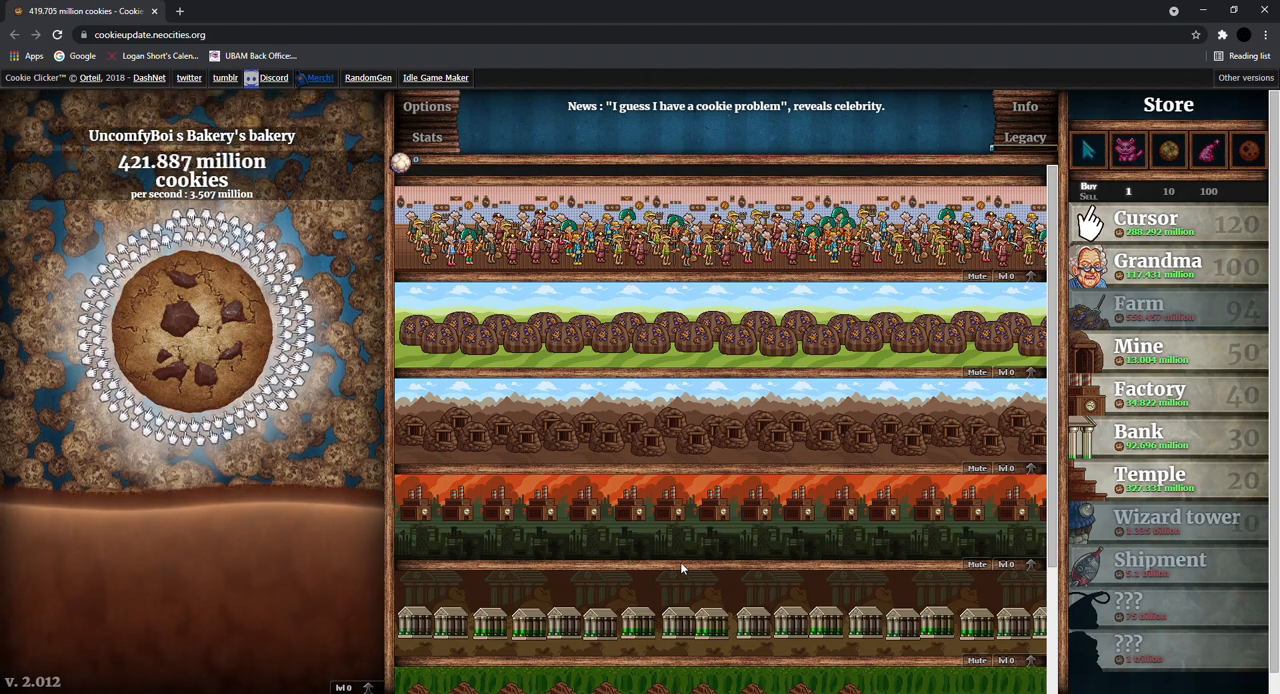
Click the big cookie until the counter reaches nearly 499 million cookies
click(191, 340)
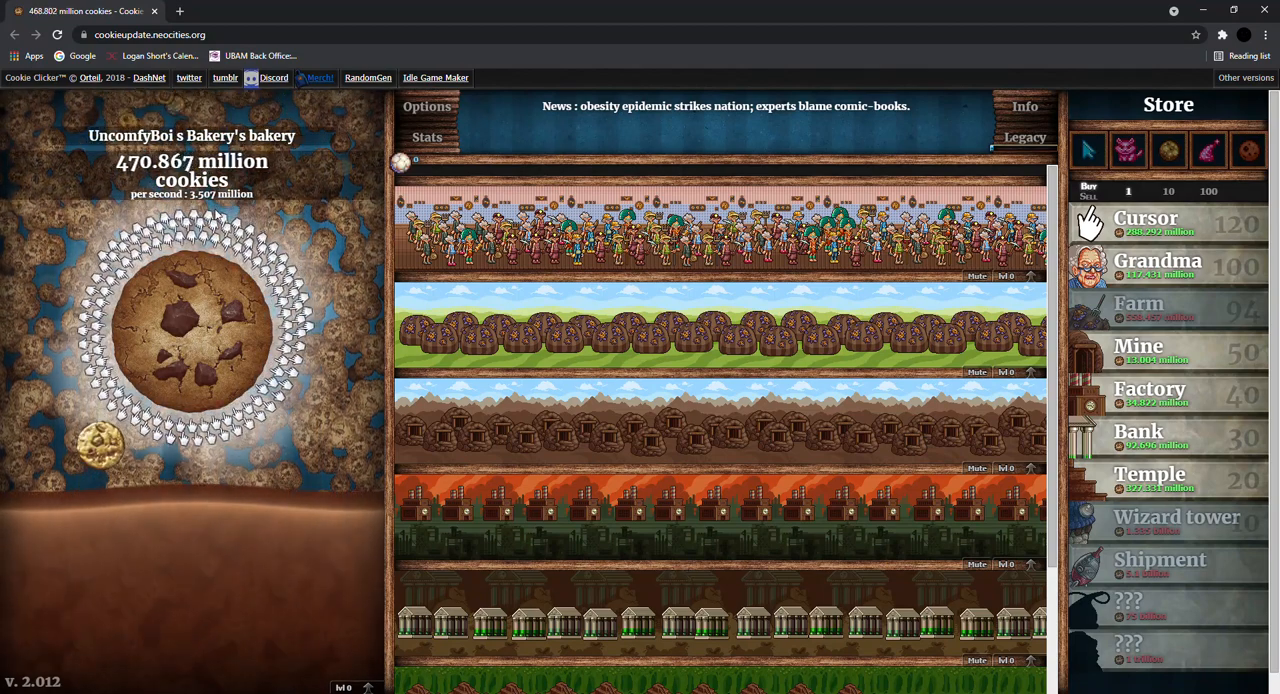
click(191, 330)
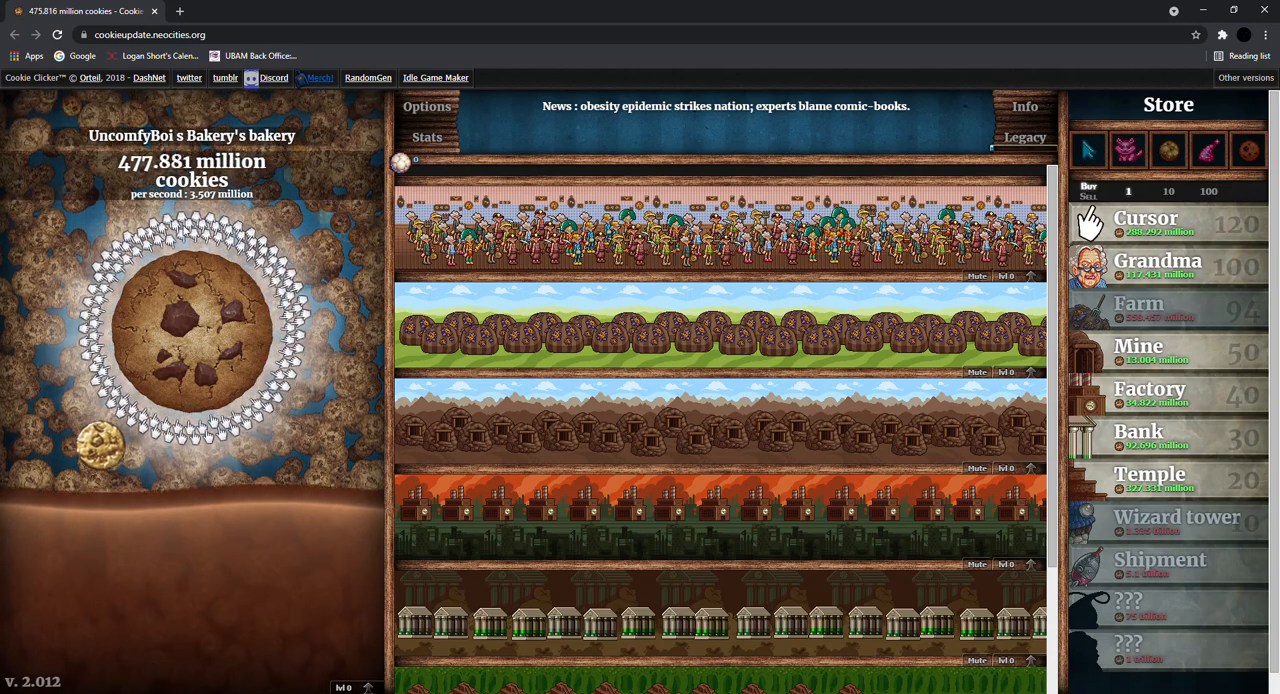
click(190, 320)
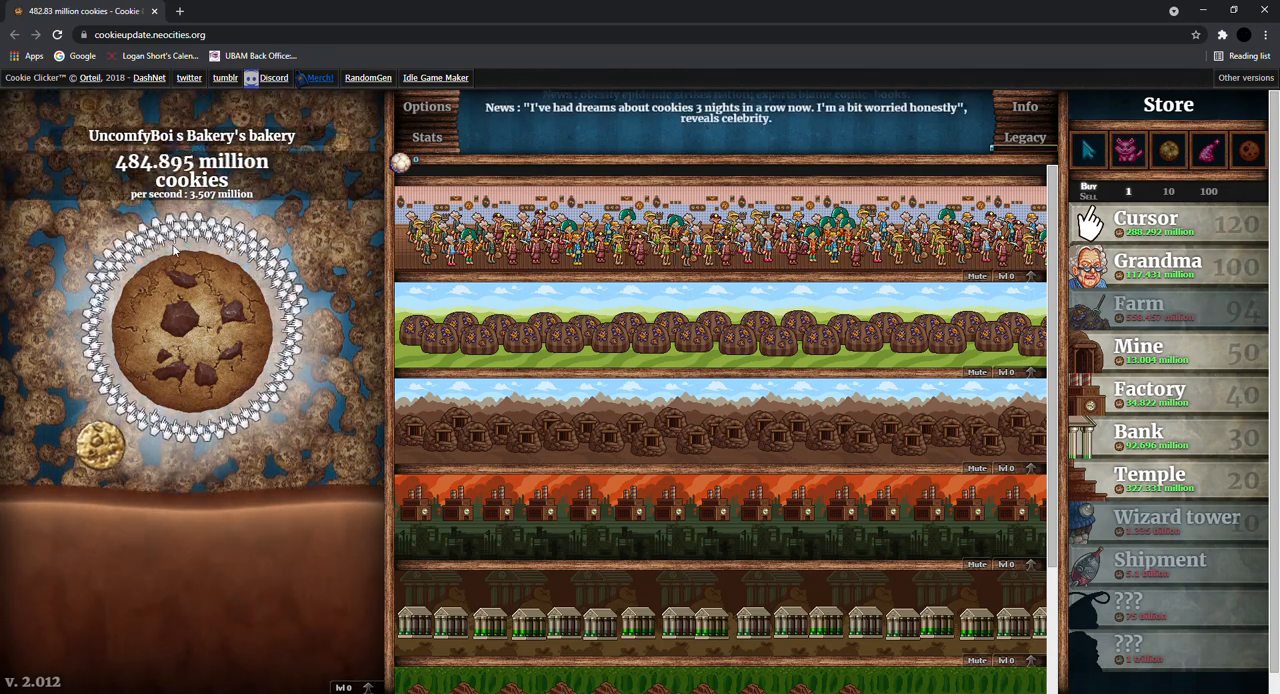
click(191, 320)
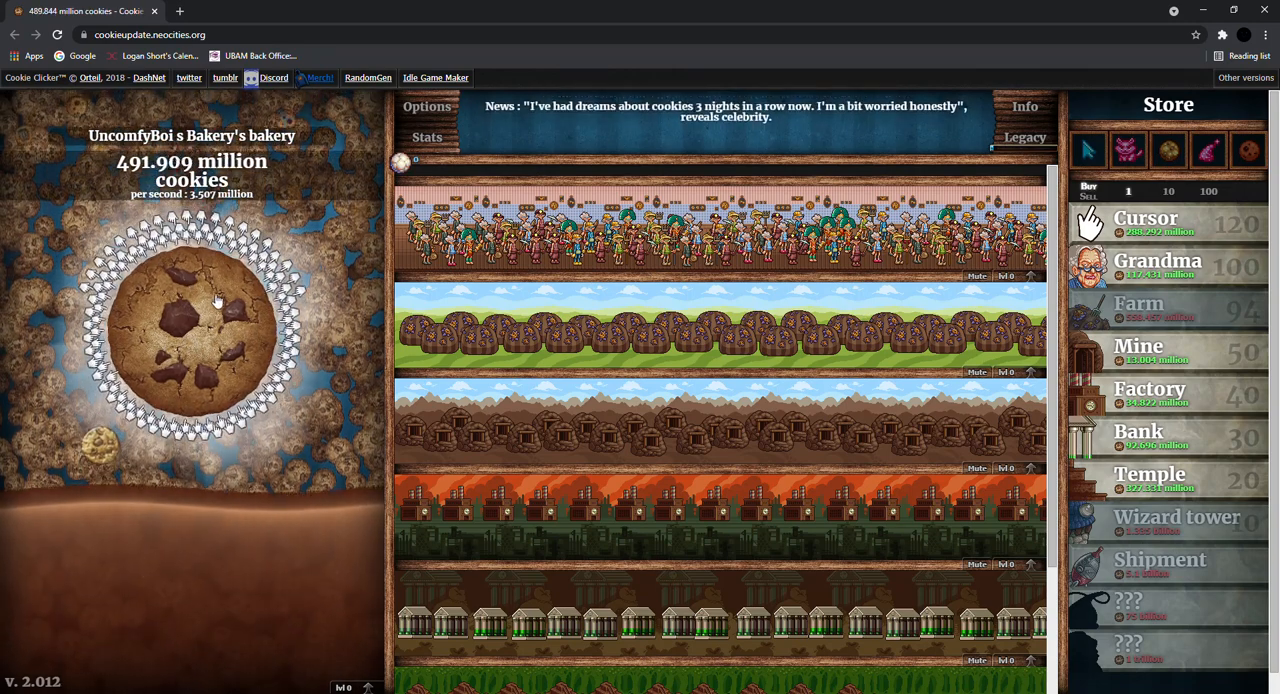
click(192, 300)
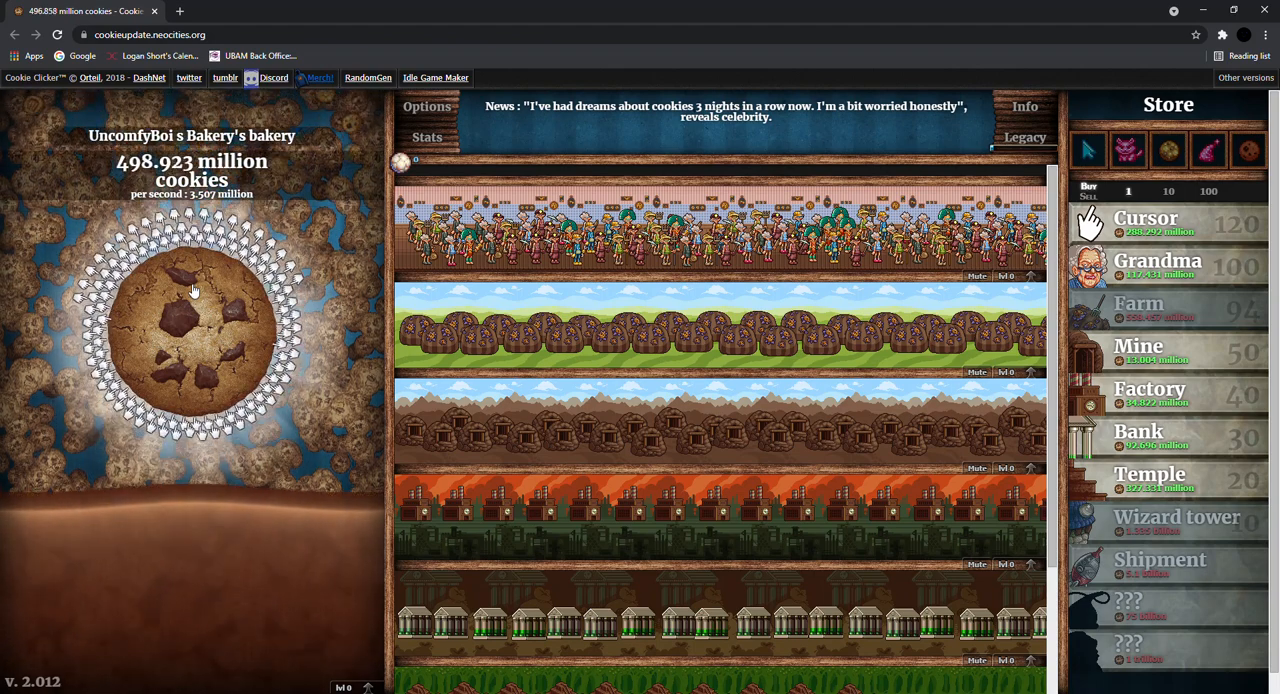